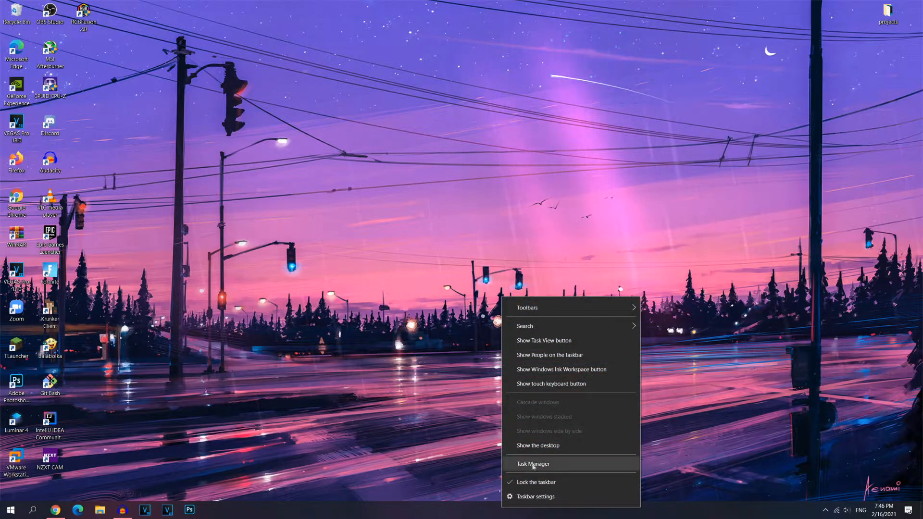
Launch Task Manager from the taskbar and expand it to the full detailed process view.
click(533, 463)
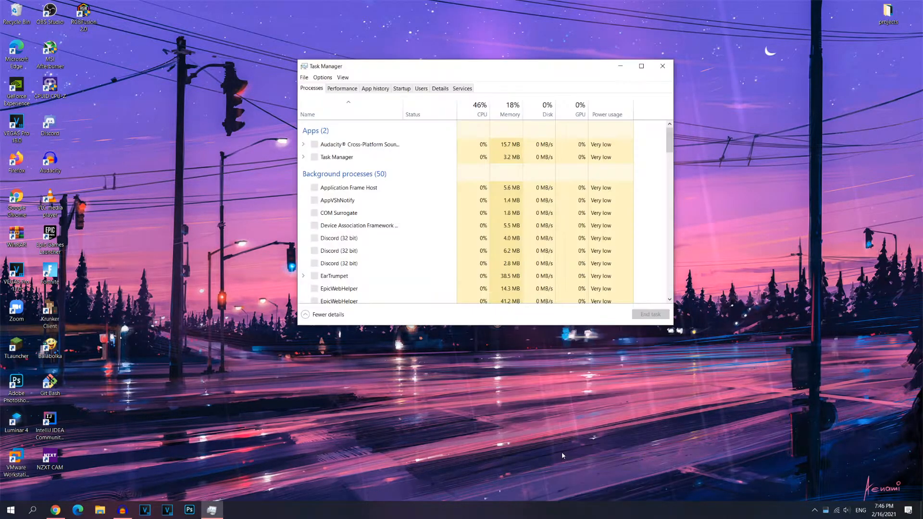
click(327, 314)
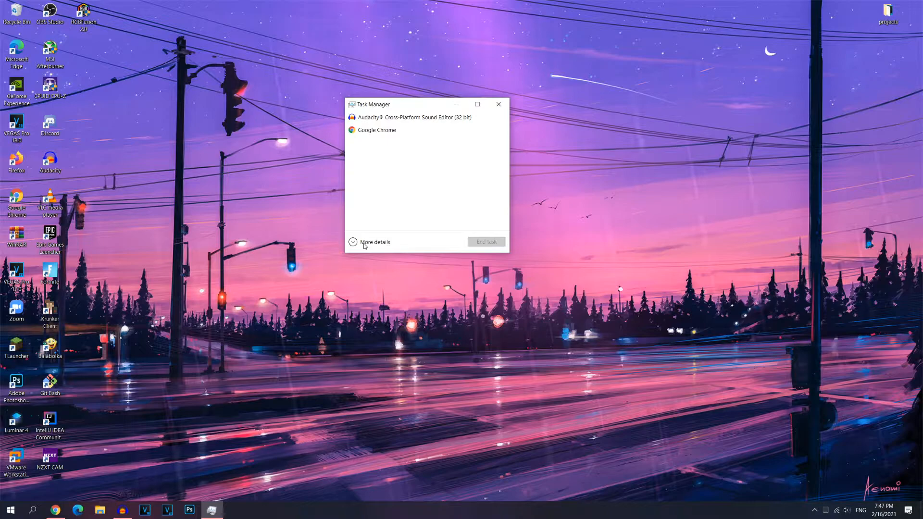
click(375, 243)
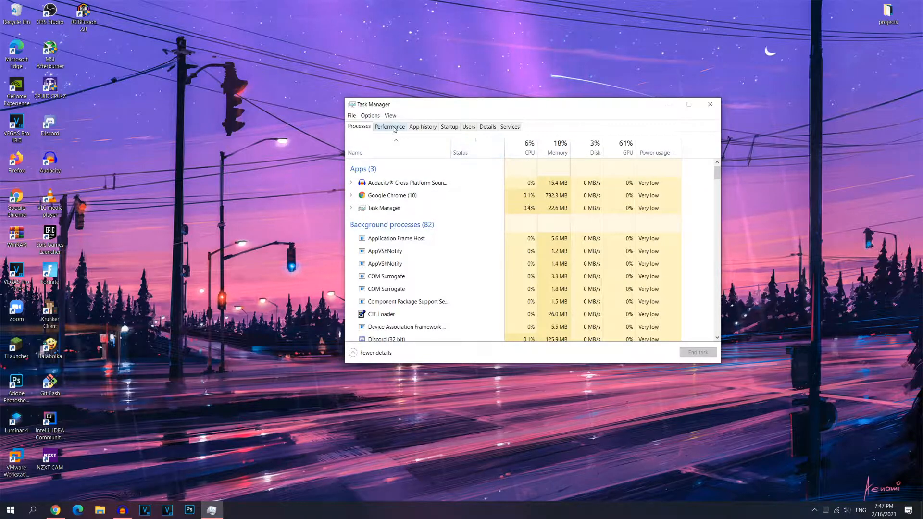
Review the Startup entries (Windows Security notification, Your Phone), then close Task Manager.
click(449, 127)
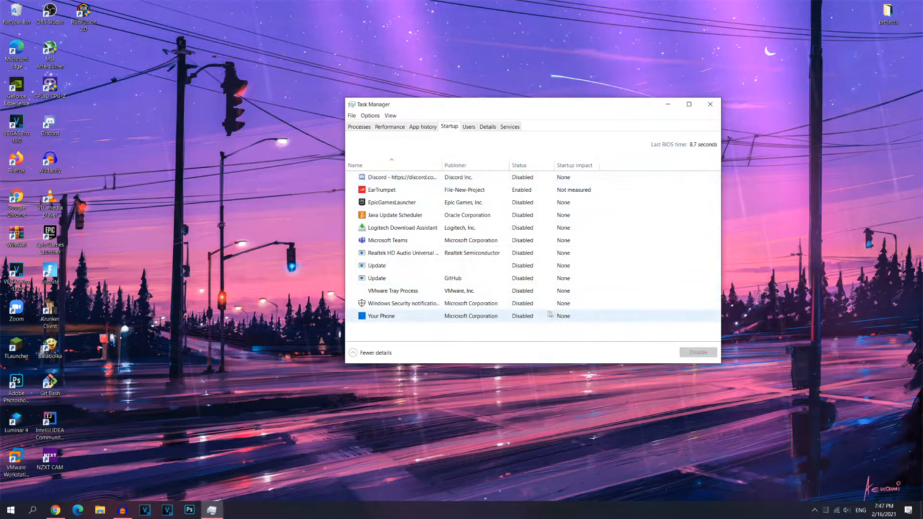
click(412, 202)
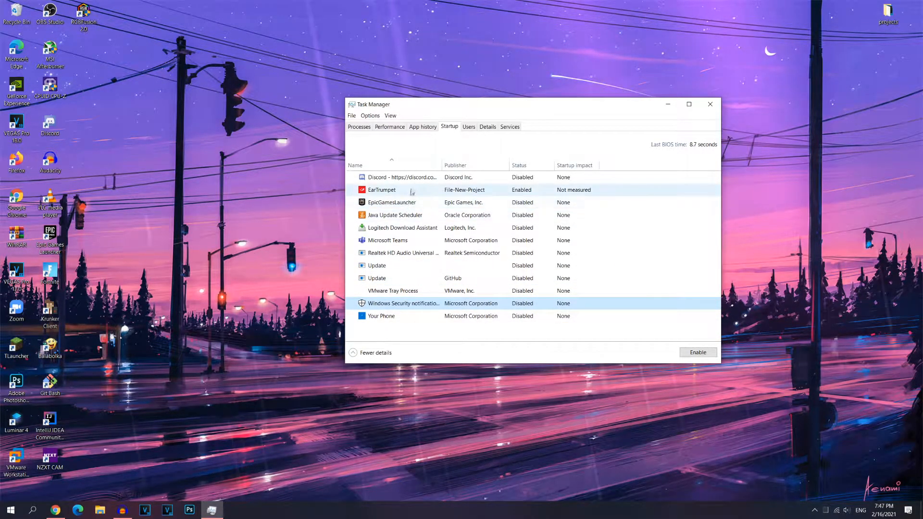
click(412, 240)
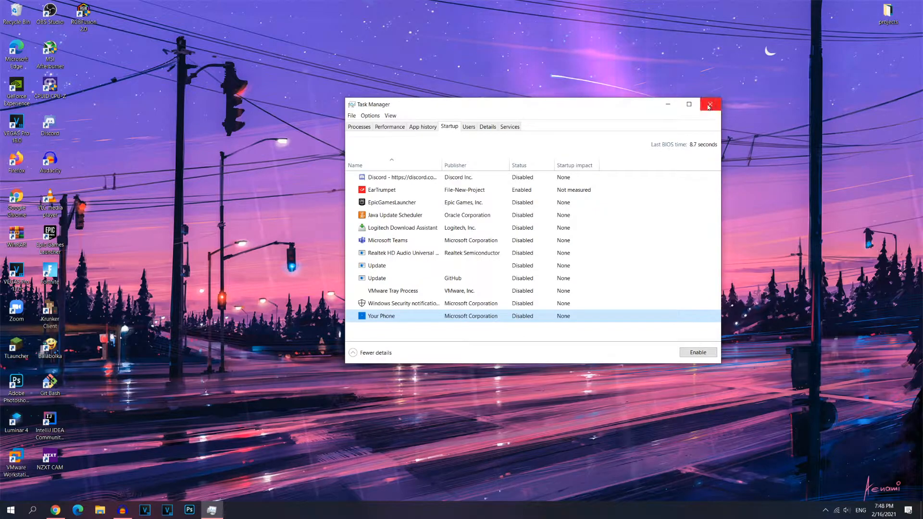
click(710, 104)
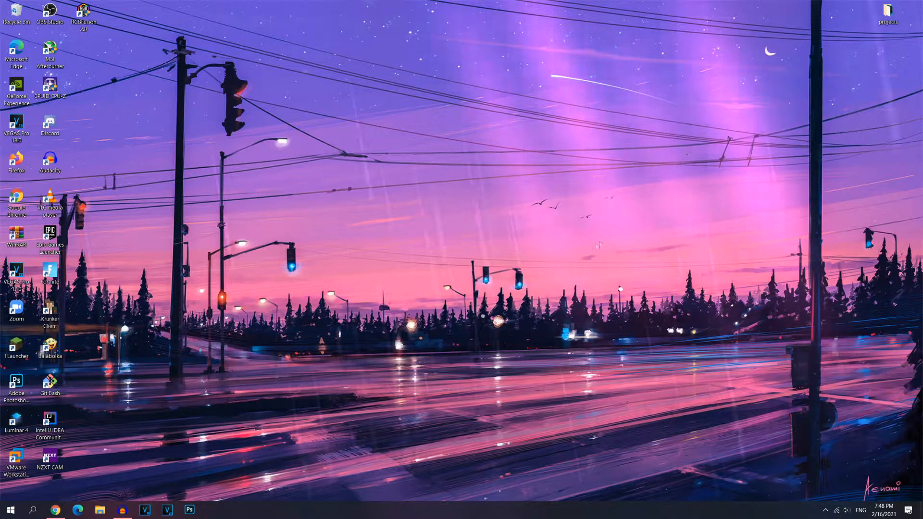
In Settings > Gaming, toggle Xbox Game Bar on and leave it switched off.
click(233, 510)
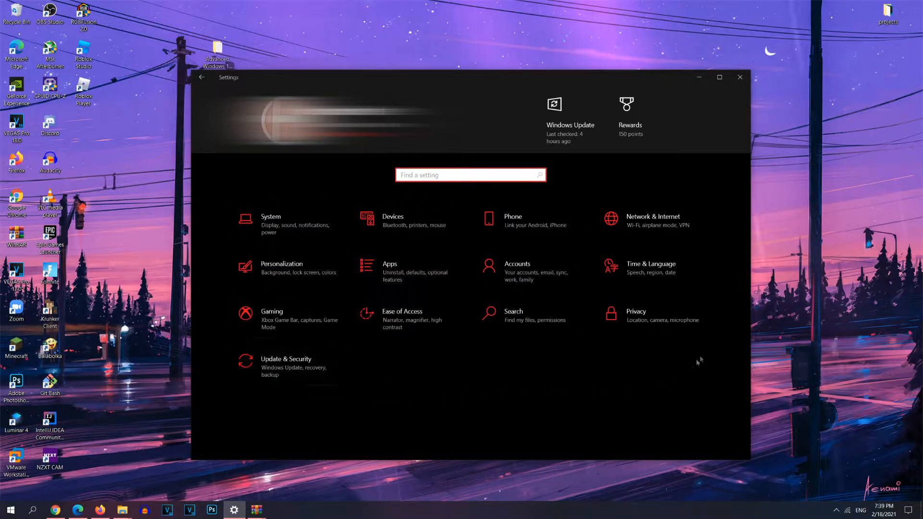
click(10, 510)
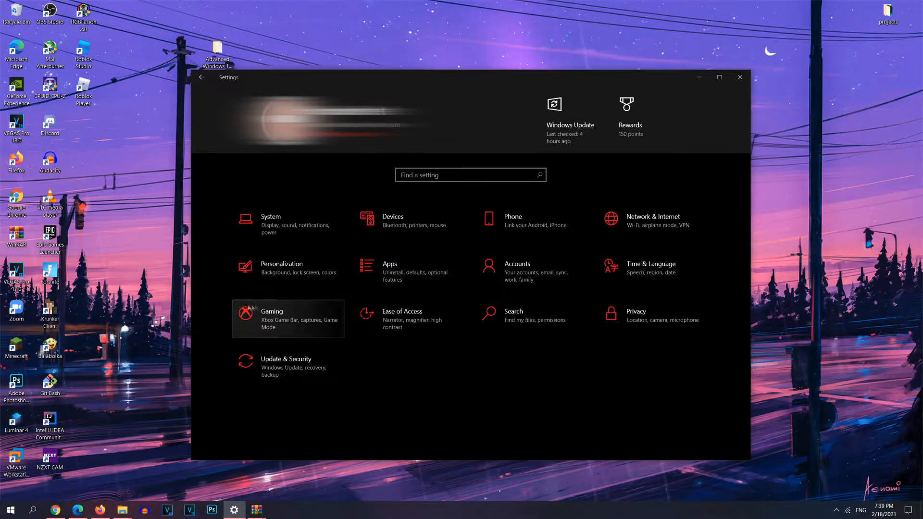
click(287, 318)
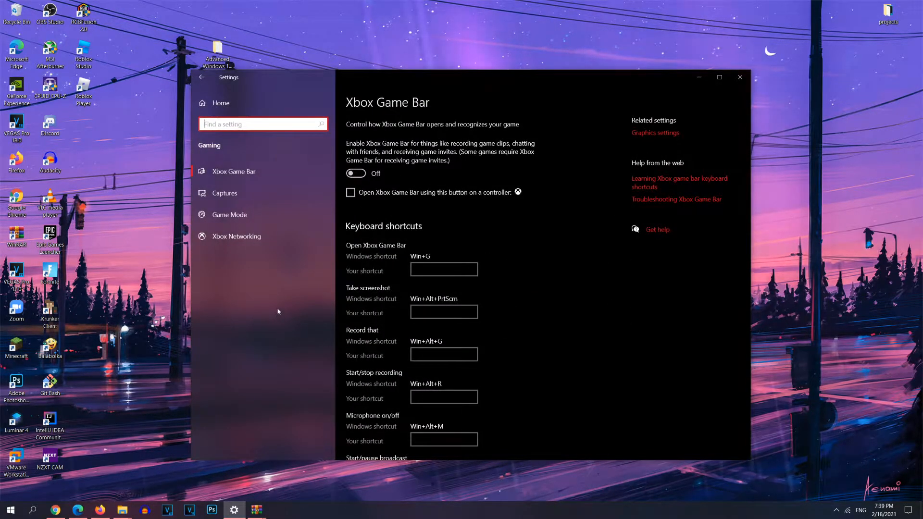
click(355, 173)
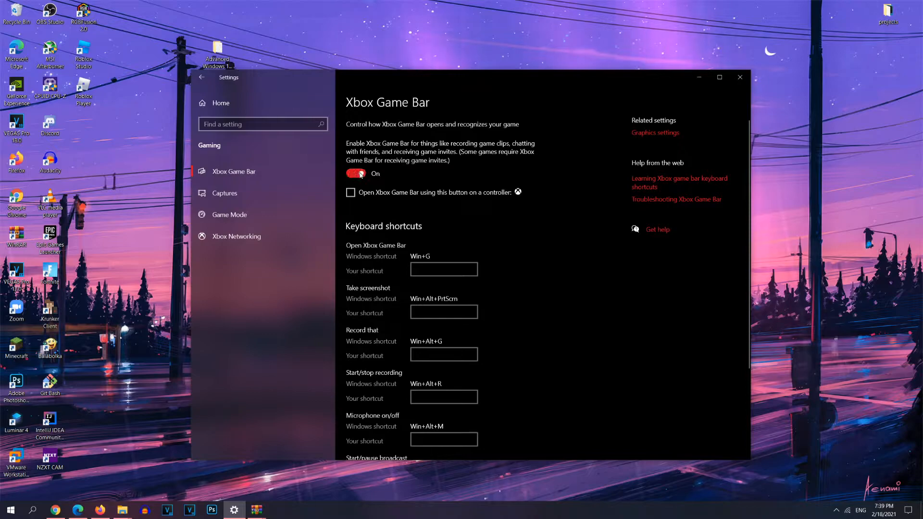
click(355, 173)
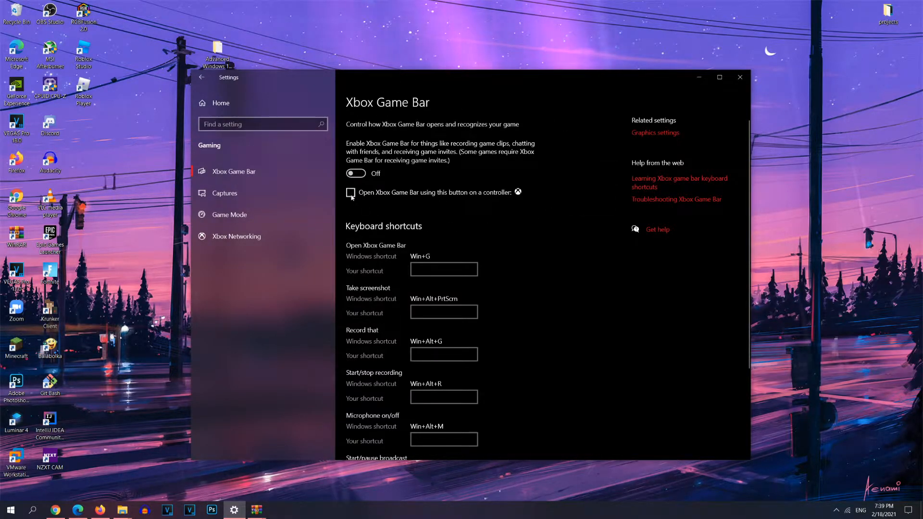
click(351, 194)
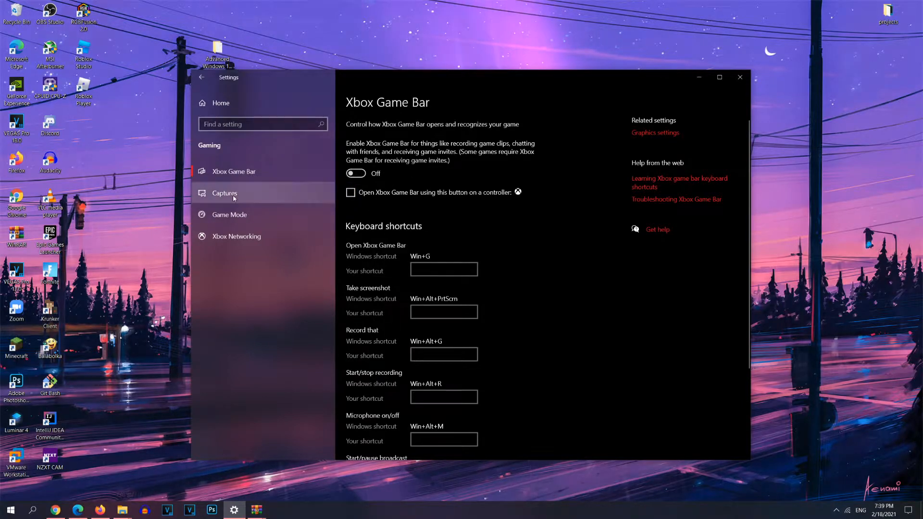
Review the Captures options, then move to the Game Mode page where Game Mode is off.
click(224, 193)
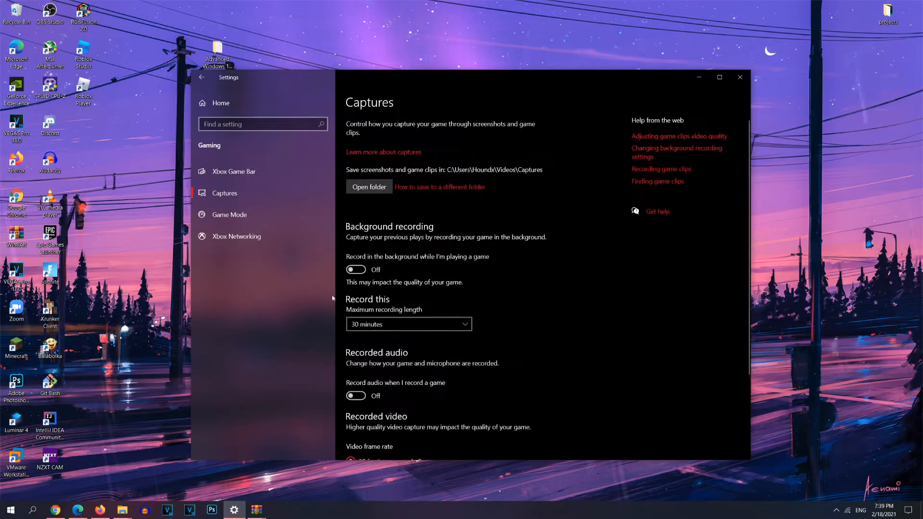
scroll(down, 3)
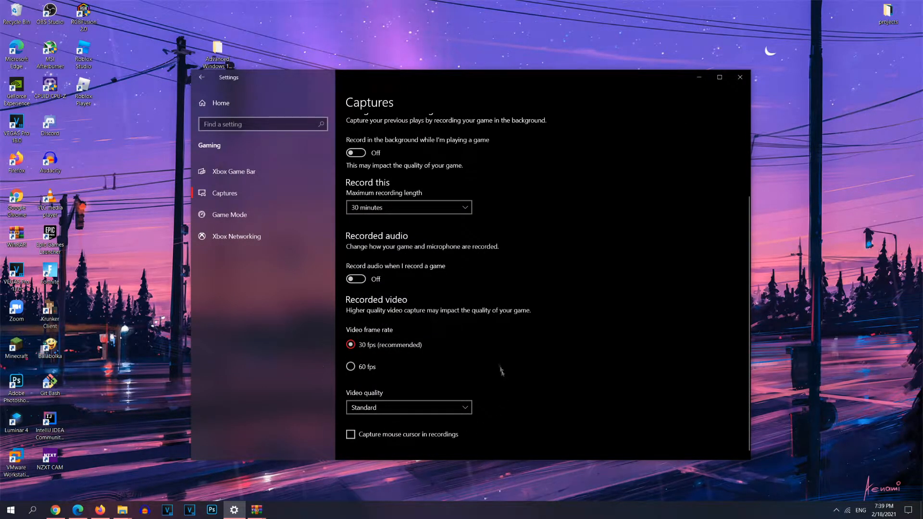
click(230, 214)
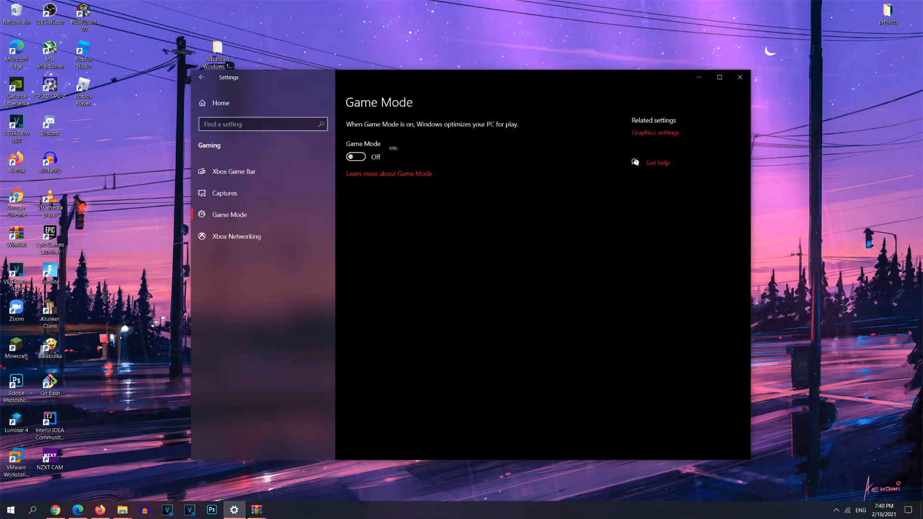
mouse_move(650, 130)
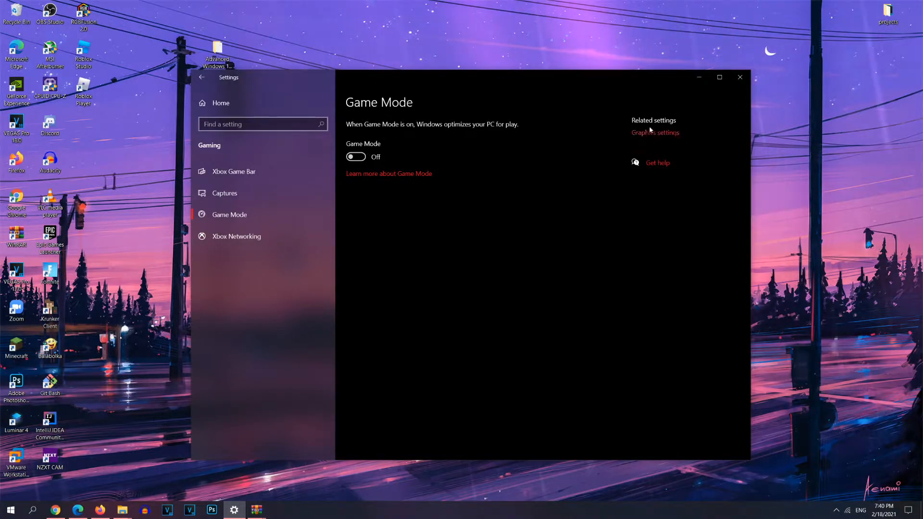
In Graphics settings, toggle hardware-accelerated GPU scheduling and leave it off.
click(654, 133)
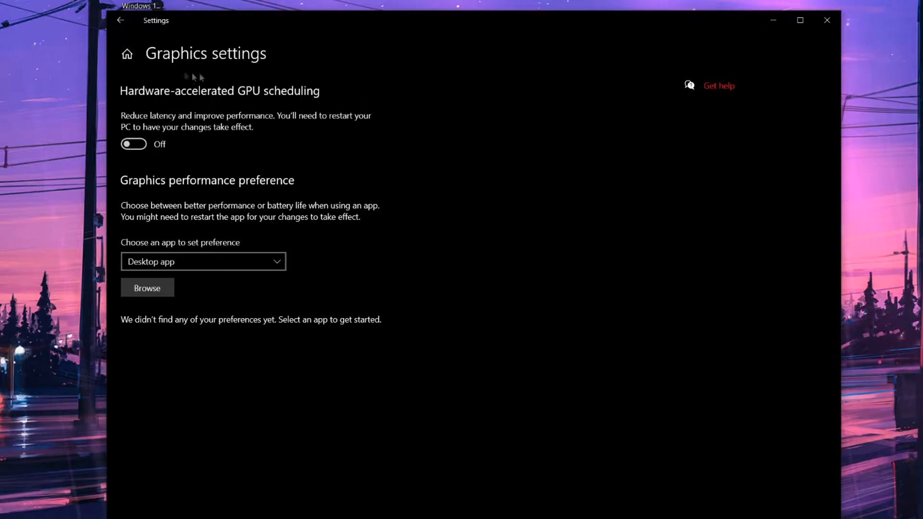
mouse_move(148, 158)
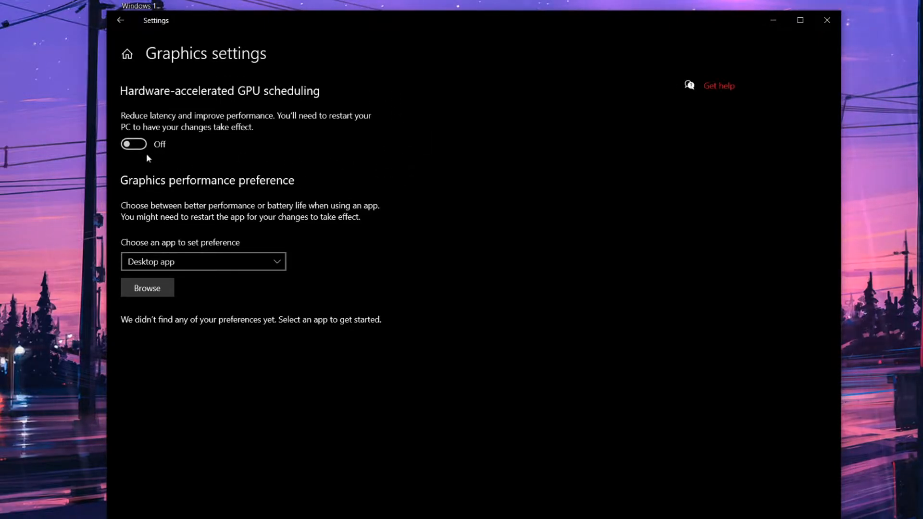
click(134, 144)
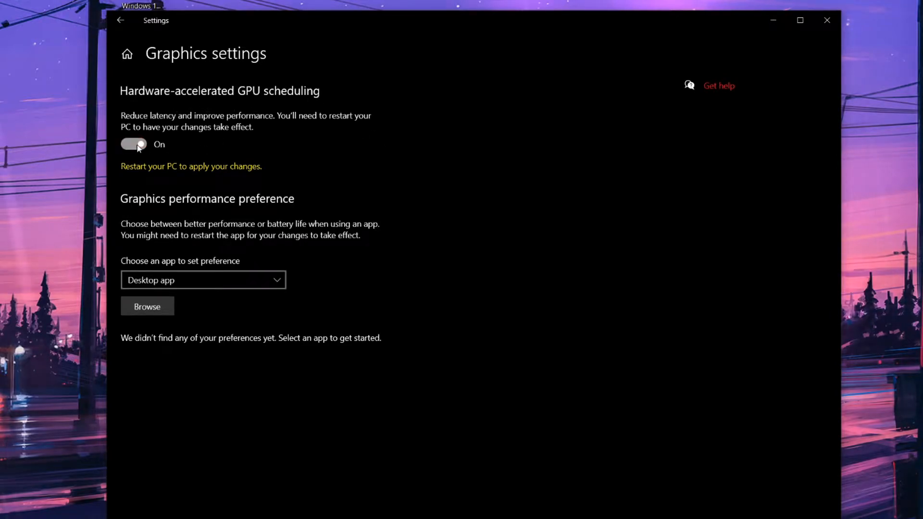
click(133, 144)
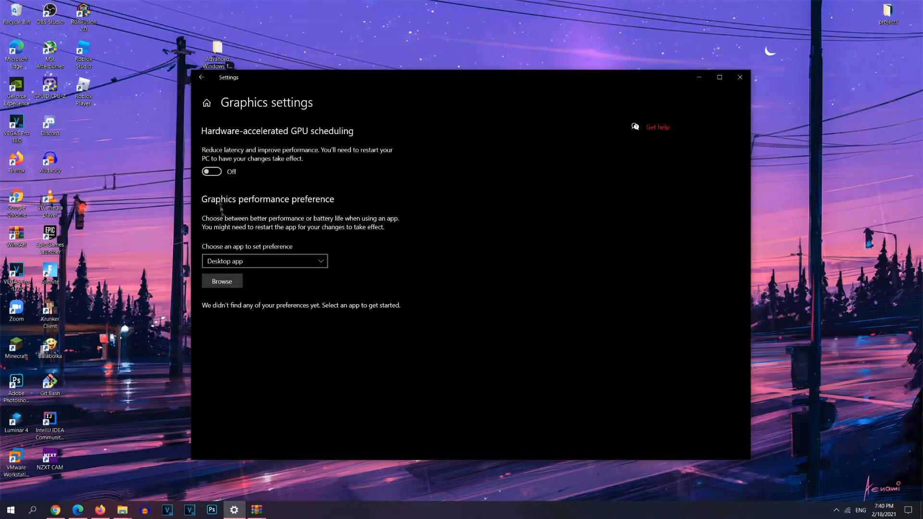
mouse_move(194, 286)
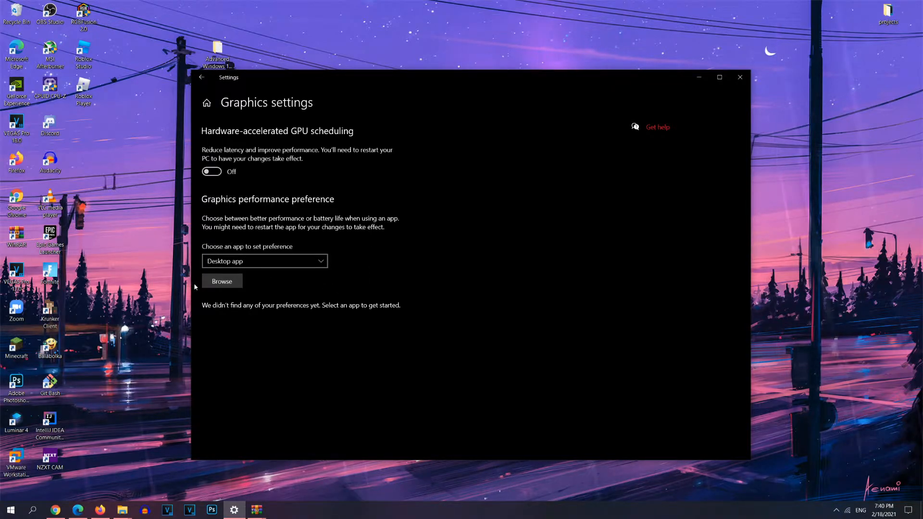
mouse_move(215, 247)
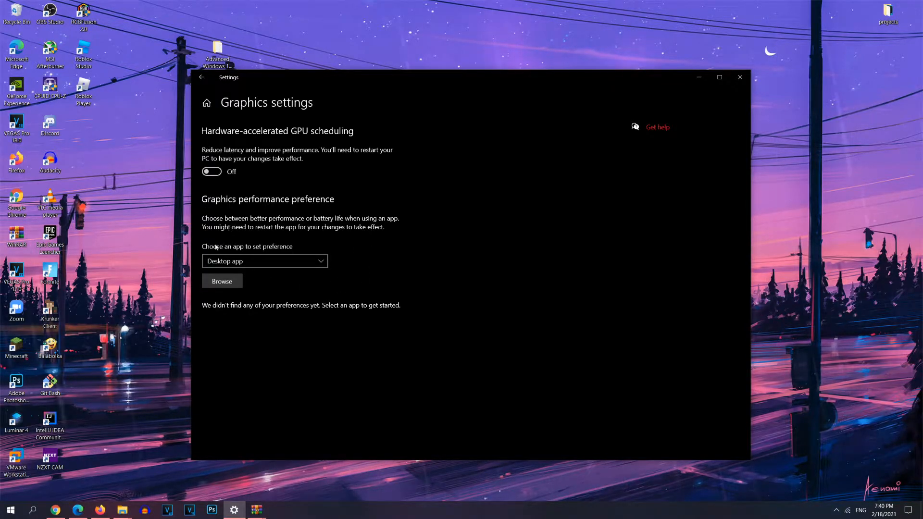
mouse_move(174, 222)
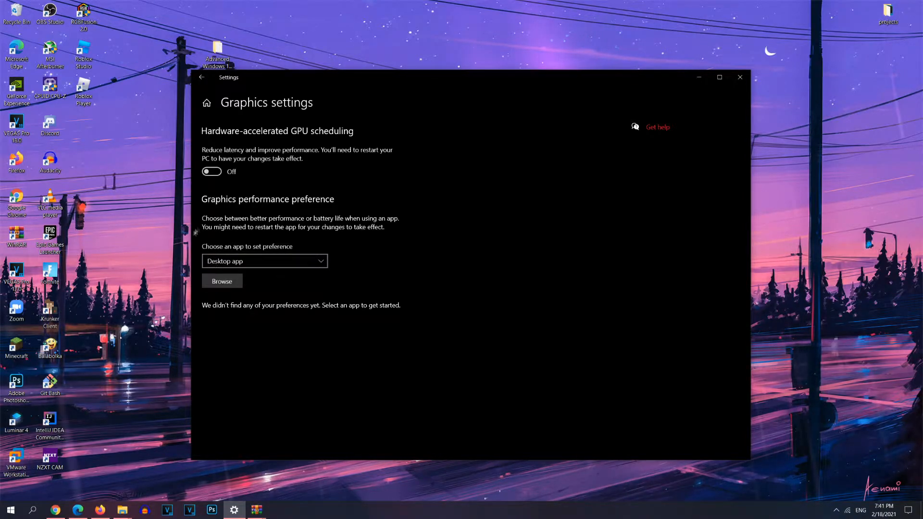
Browse to the Minecraft desktop shortcut and add TLauncher to the graphics preference list.
click(223, 281)
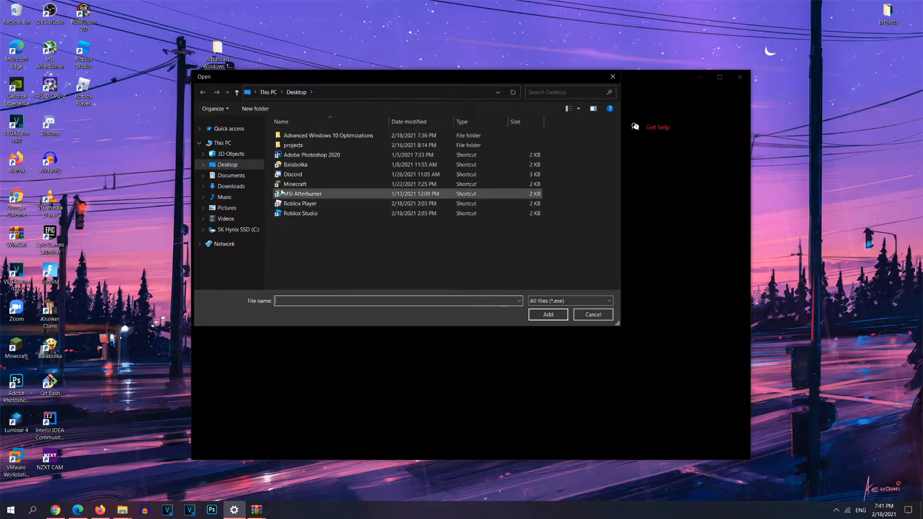
click(296, 184)
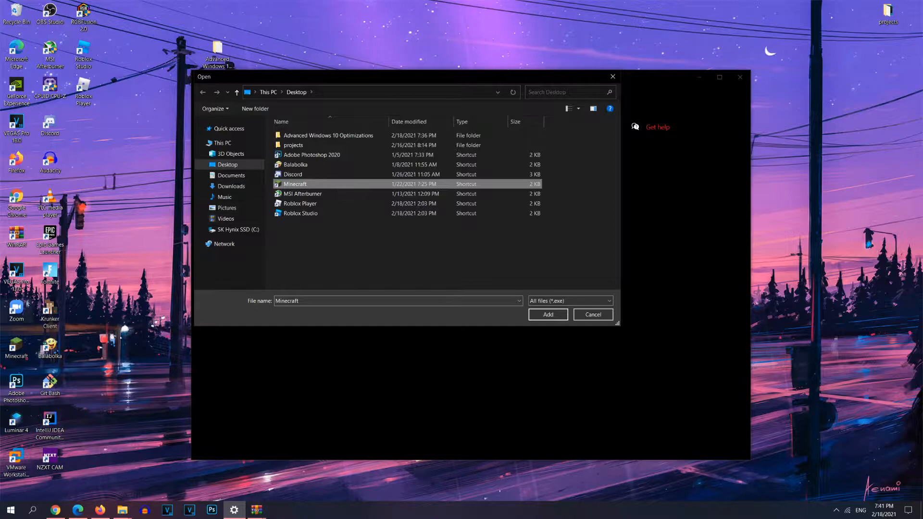
right_click(16, 347)
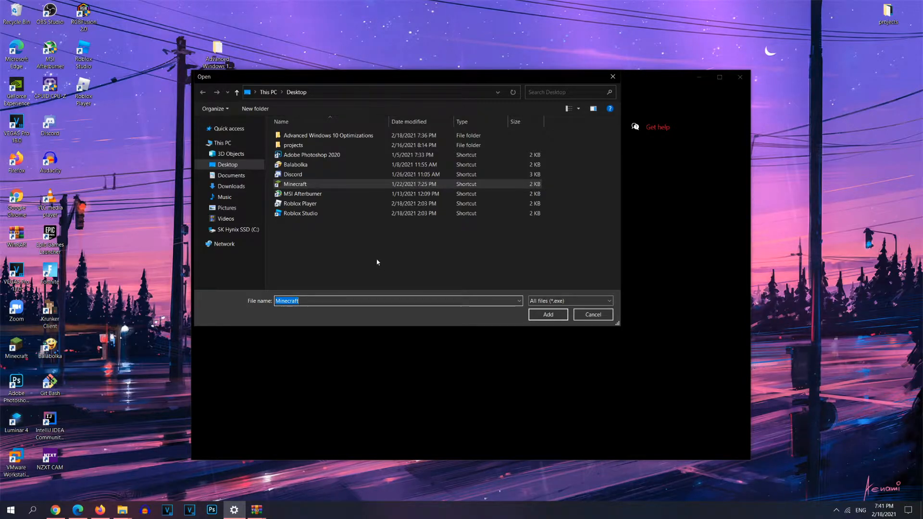
double_click(295, 184)
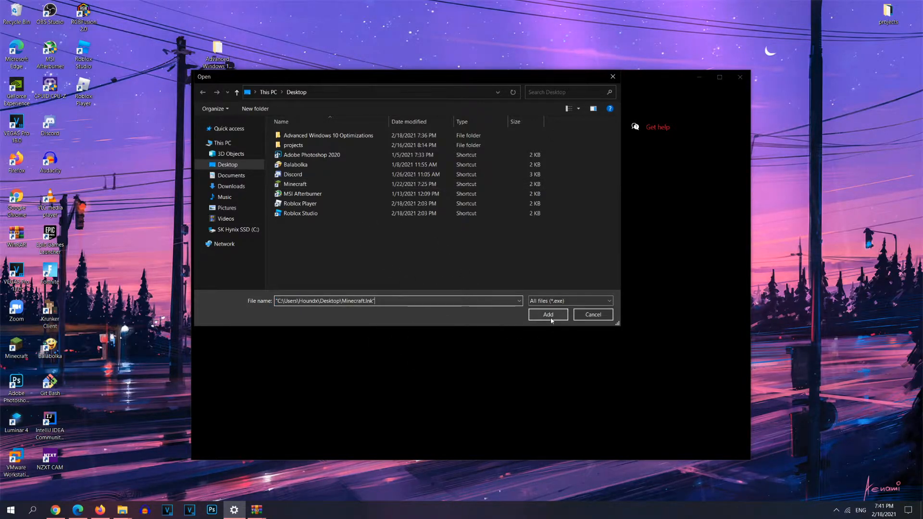
click(547, 314)
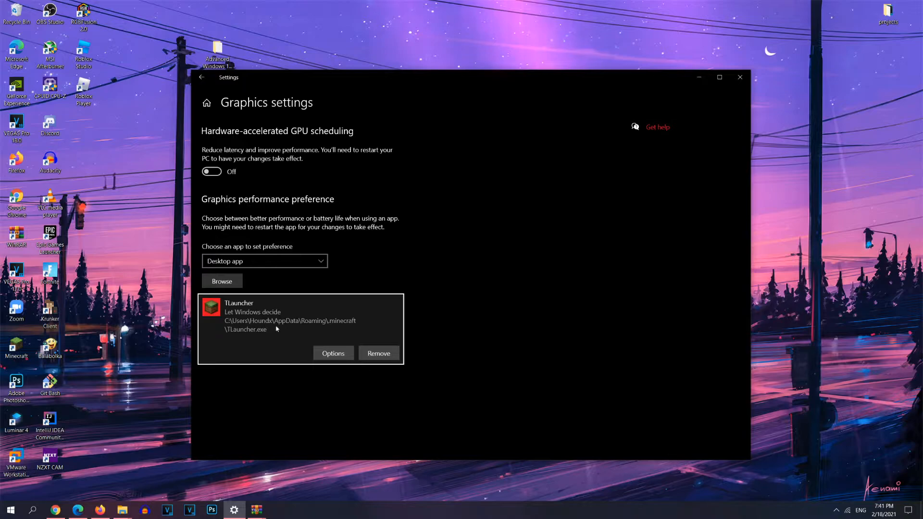
Set TLauncher's graphics preference to High performance and save it.
click(334, 353)
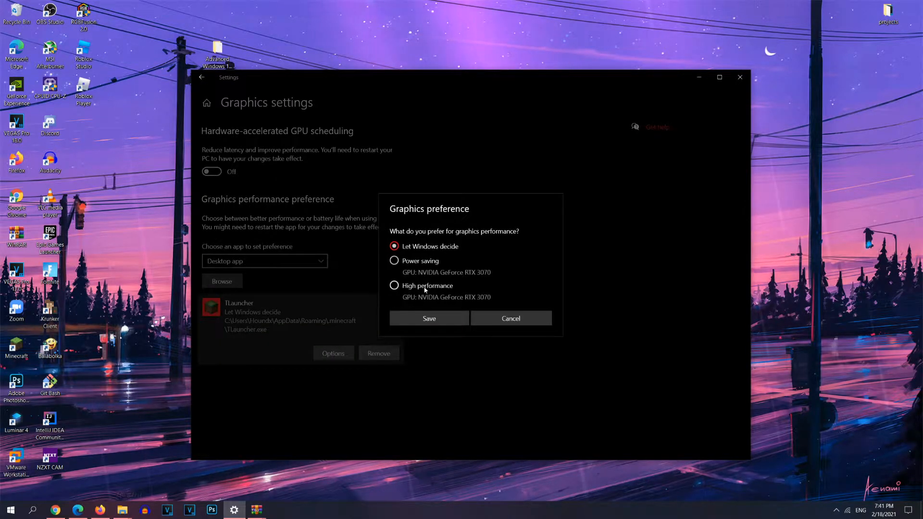
click(394, 286)
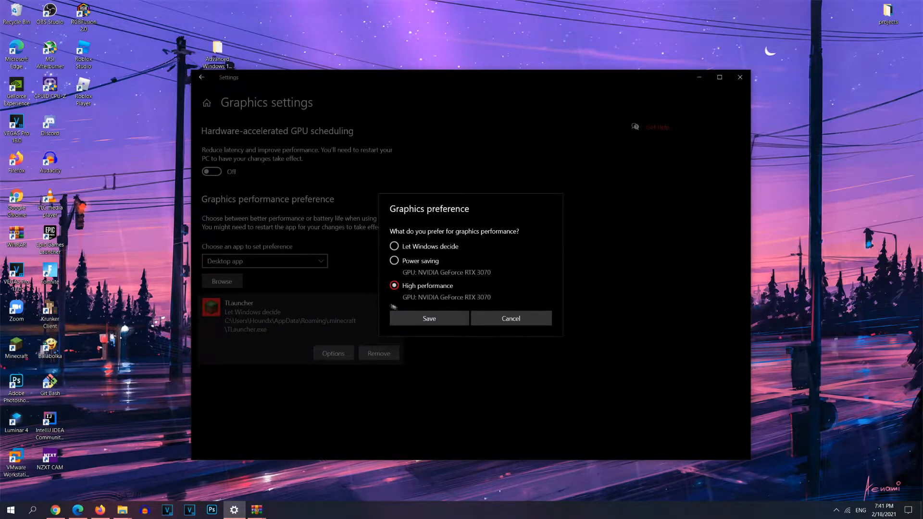
click(429, 318)
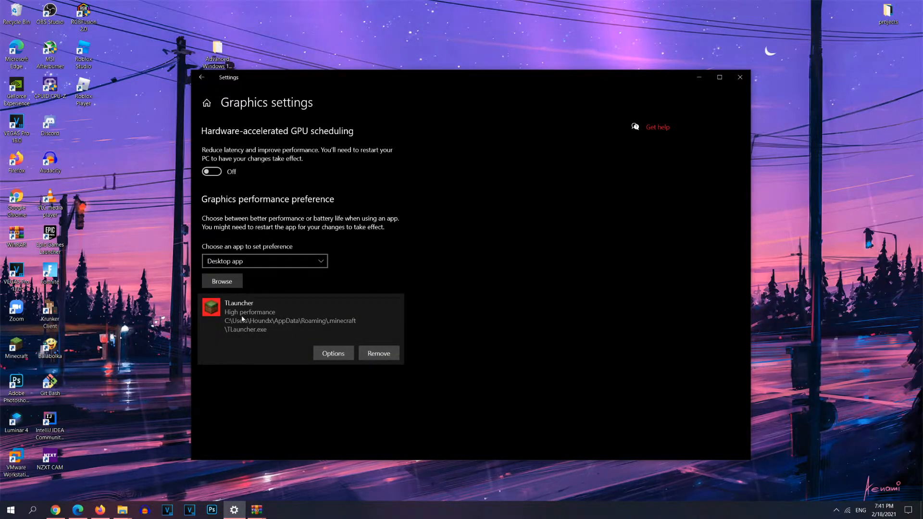
mouse_move(264, 352)
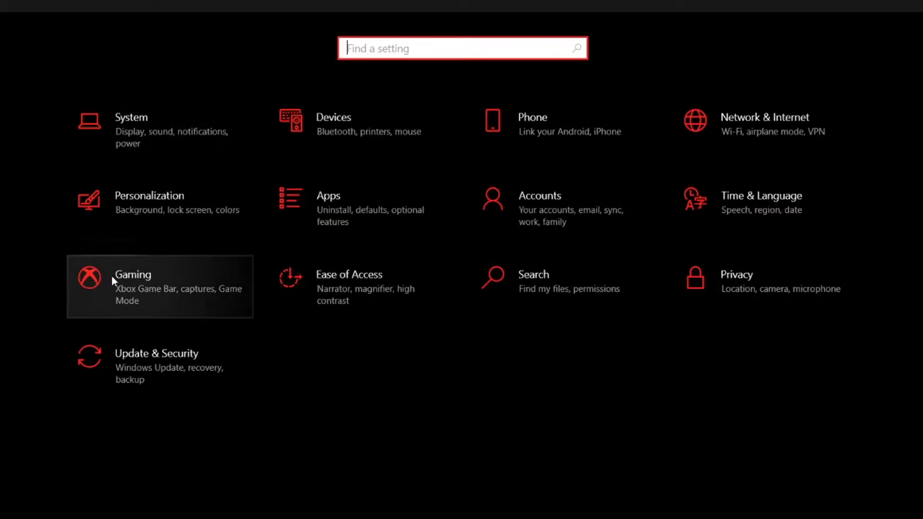
mouse_move(311, 354)
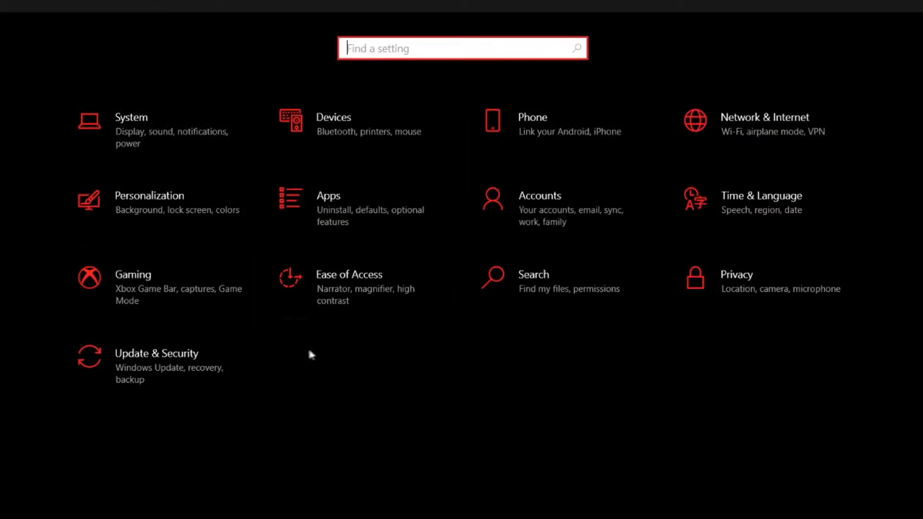
mouse_move(797, 301)
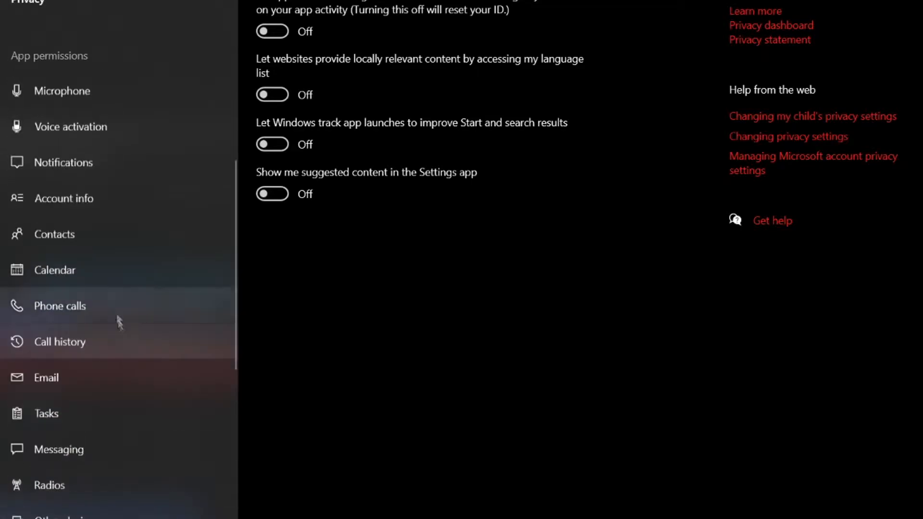
Under Privacy > Background apps, switch 'Let apps run in the background' to Off.
scroll(down, 3)
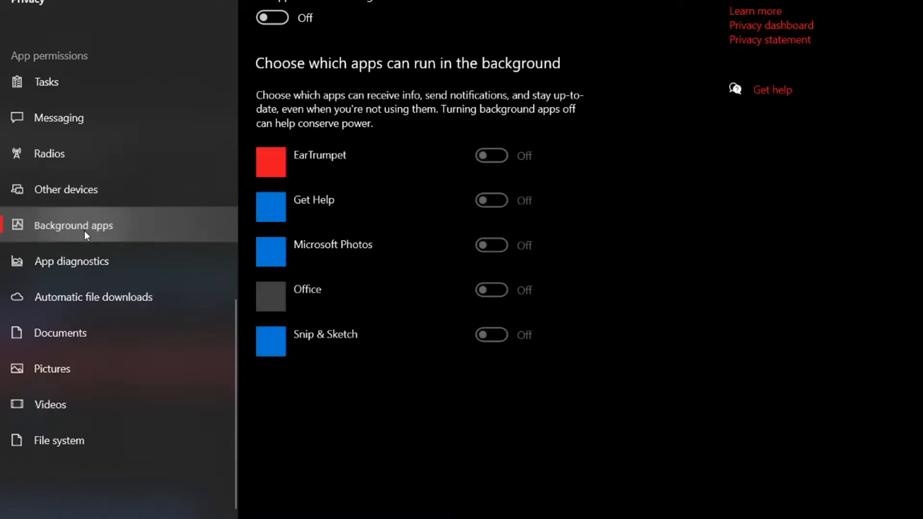
click(271, 17)
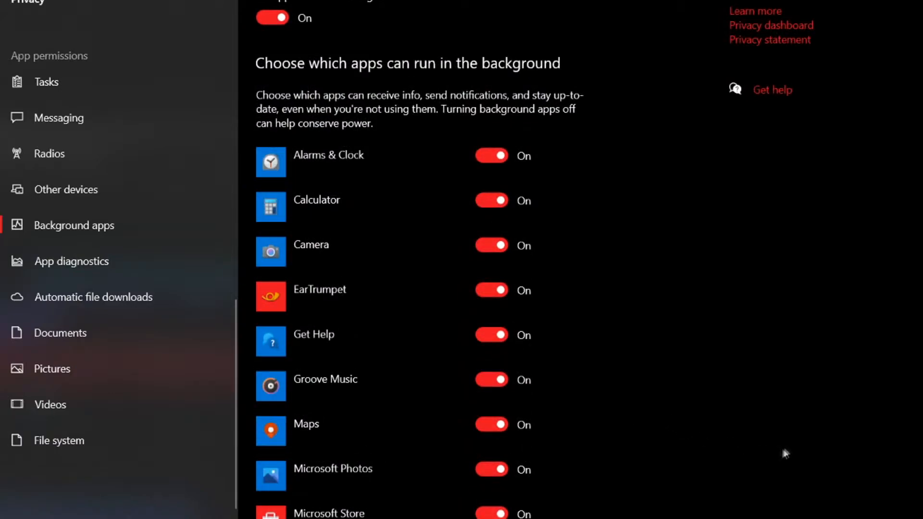
click(273, 17)
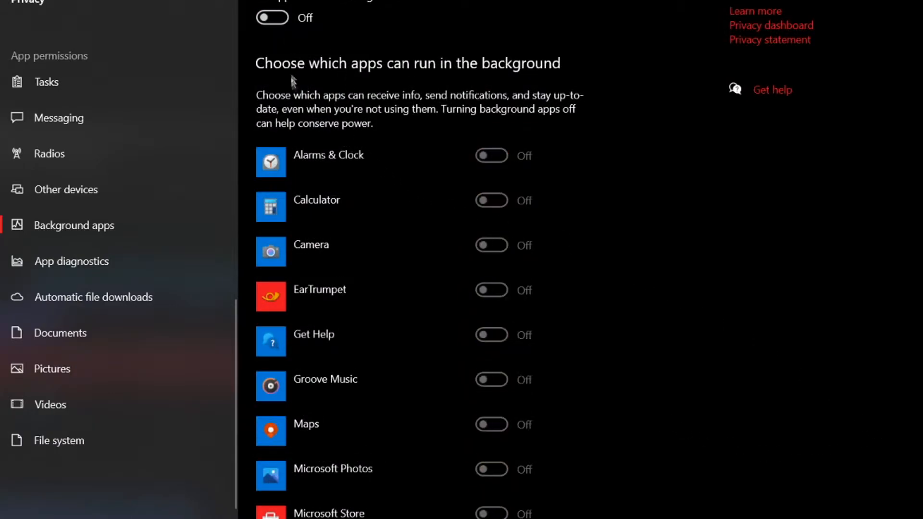
mouse_move(752, 362)
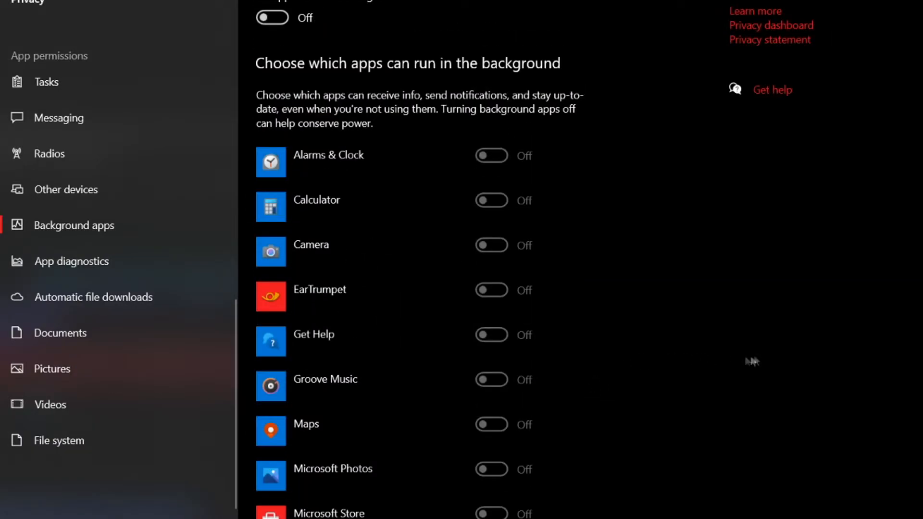
scroll(down, 3)
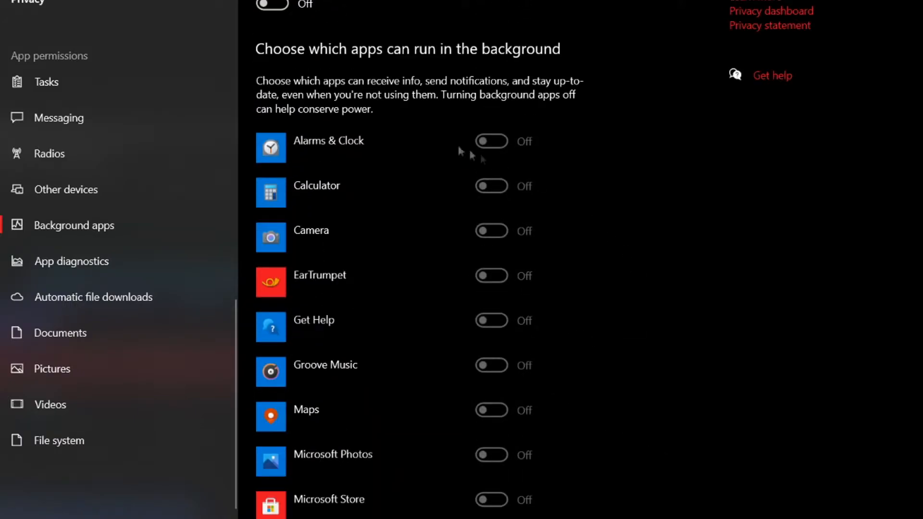
scroll(down, 3)
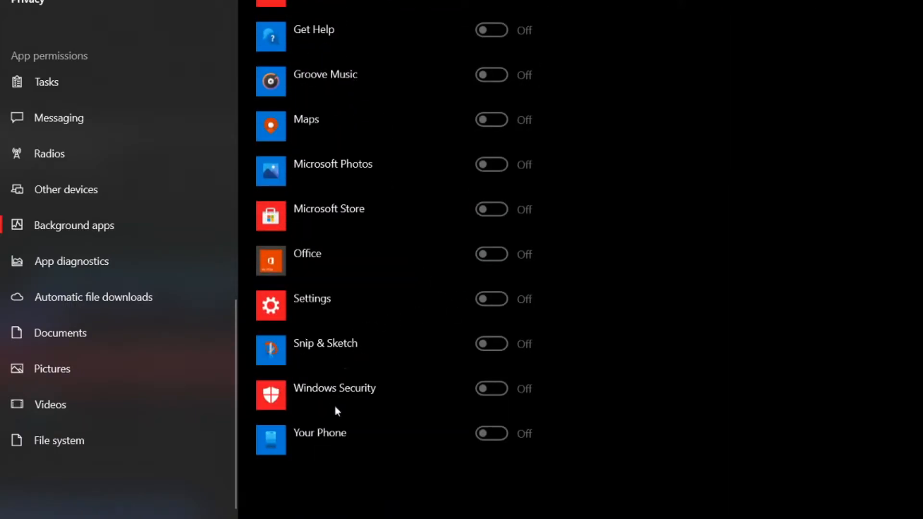
scroll(up, 3)
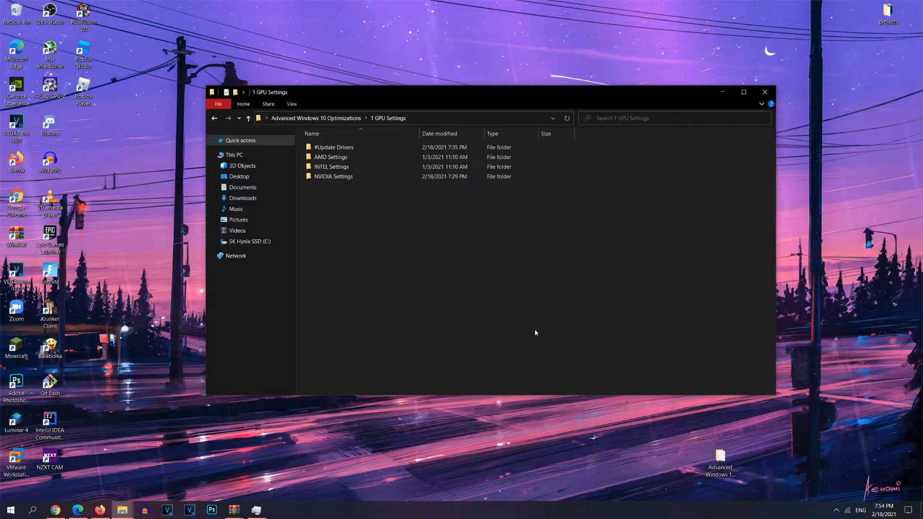
mouse_move(402, 285)
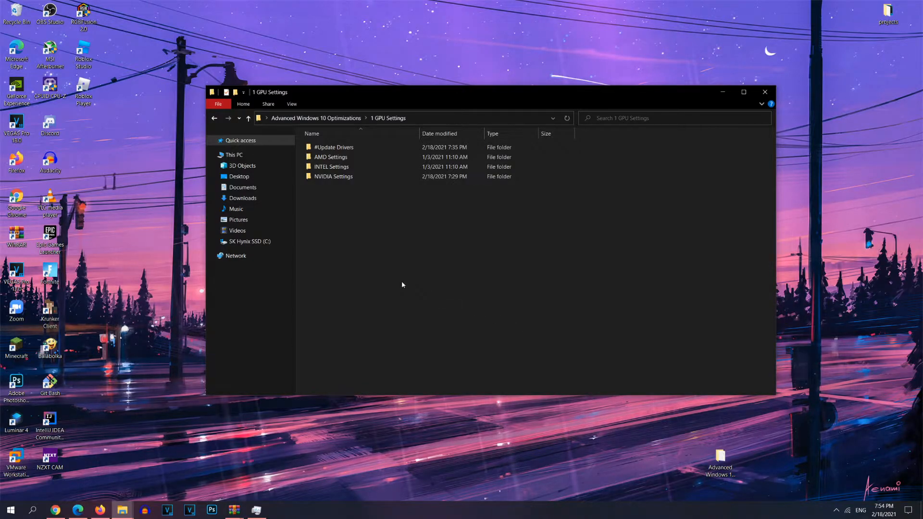
mouse_move(445, 296)
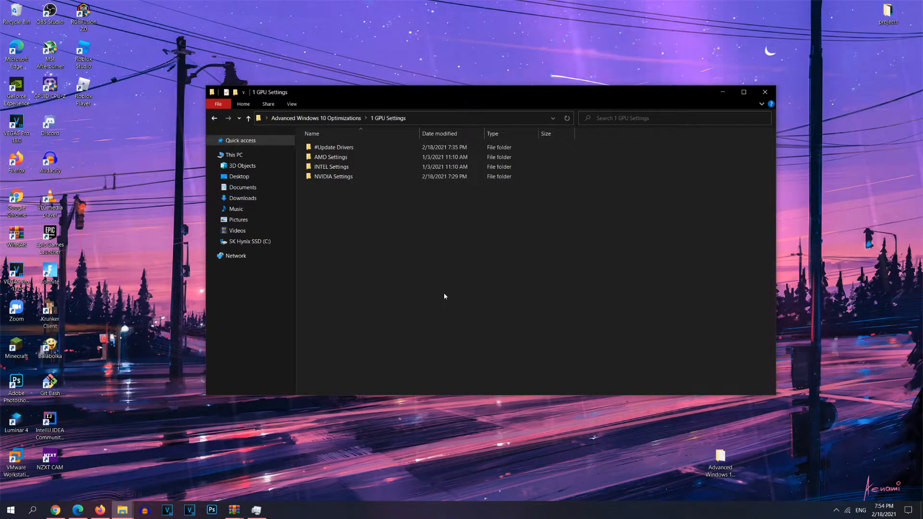
mouse_move(359, 274)
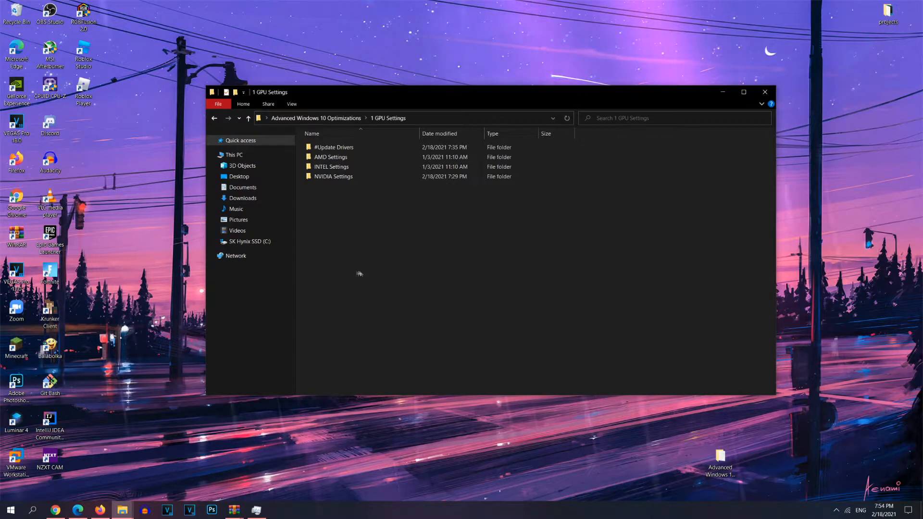
mouse_move(344, 273)
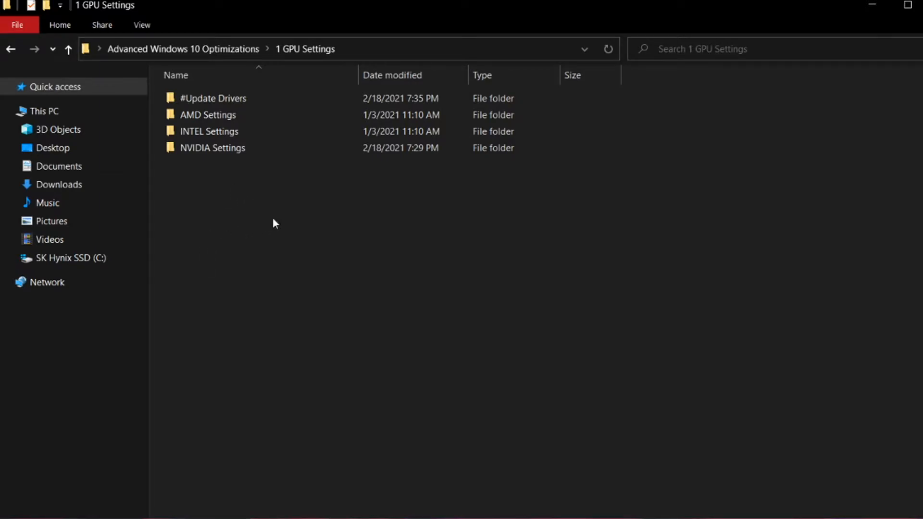
mouse_move(310, 393)
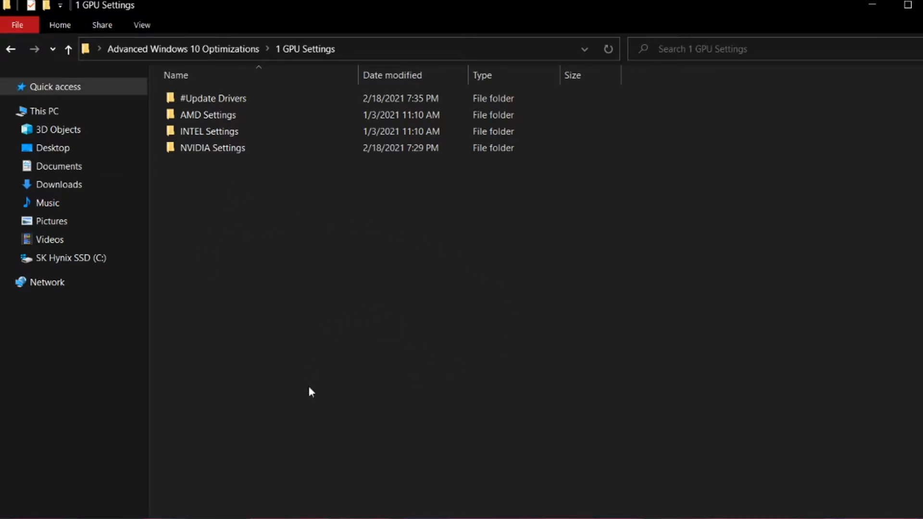
mouse_move(211, 148)
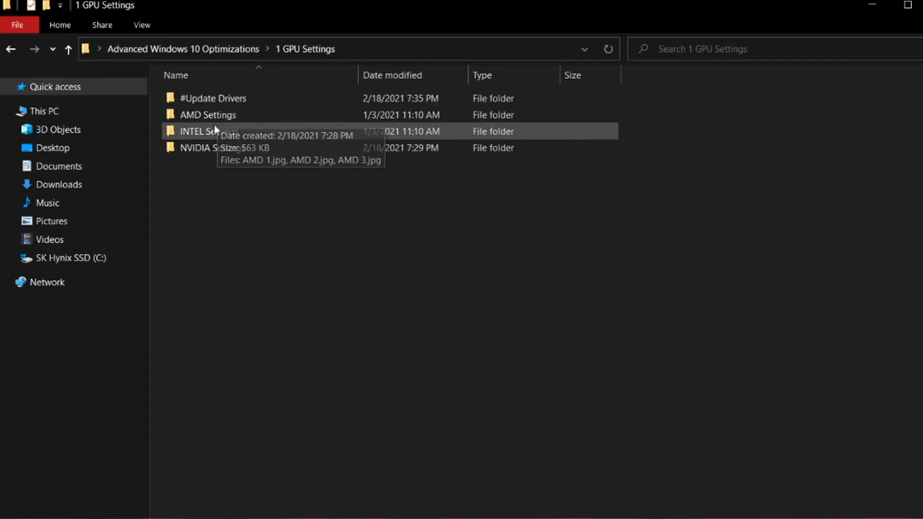
Enter the NVIDIA Settings folder inside 1 GPU Settings.
double_click(203, 148)
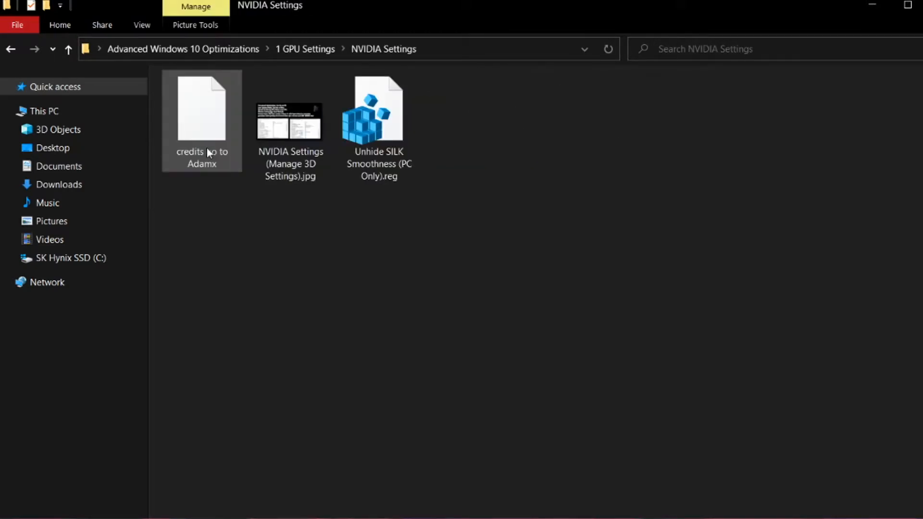
View 'NVIDIA Settings (Manage 3D Settings).jpg' in Photos and dismiss the zoom tip.
double_click(289, 122)
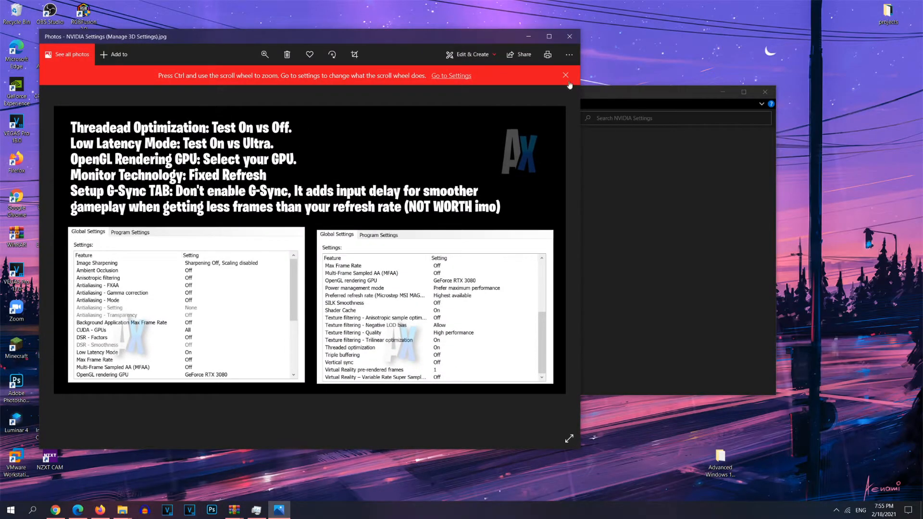
click(564, 75)
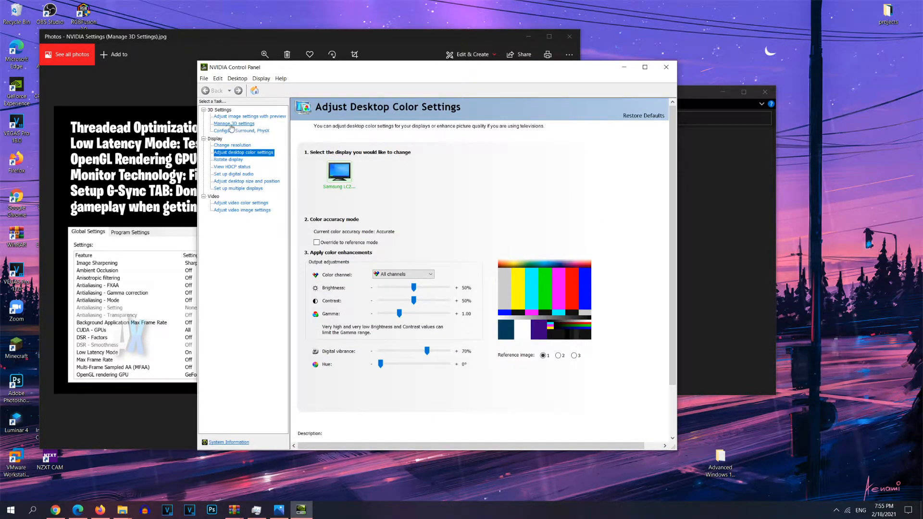
Switch NVIDIA Control Panel to the Manage 3D settings page to match the reference image.
click(234, 124)
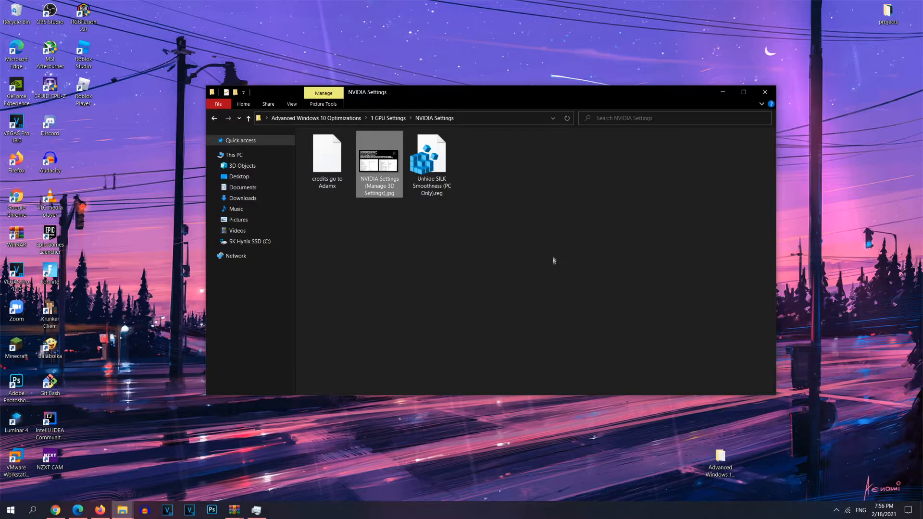
Merge 'Unhide SILK Smoothness (PC Only).reg' into the registry and return to 1 GPU Settings.
click(431, 159)
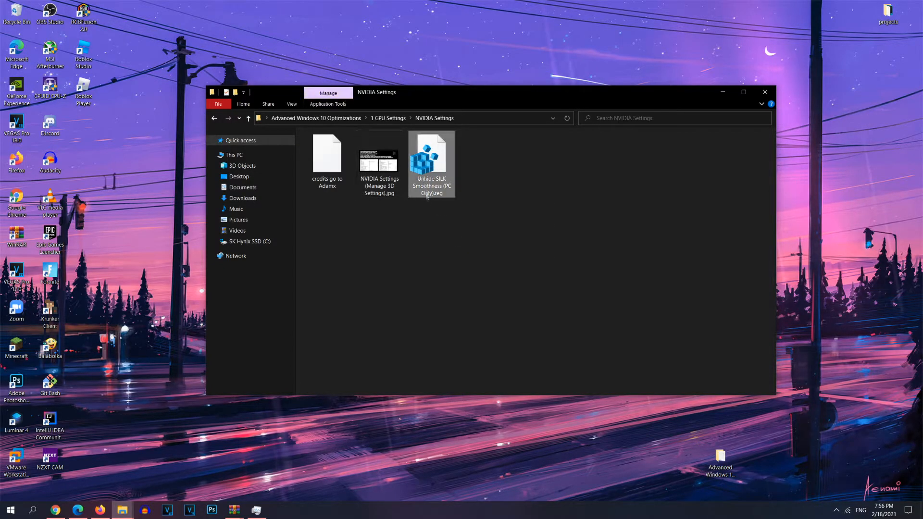
mouse_move(430, 159)
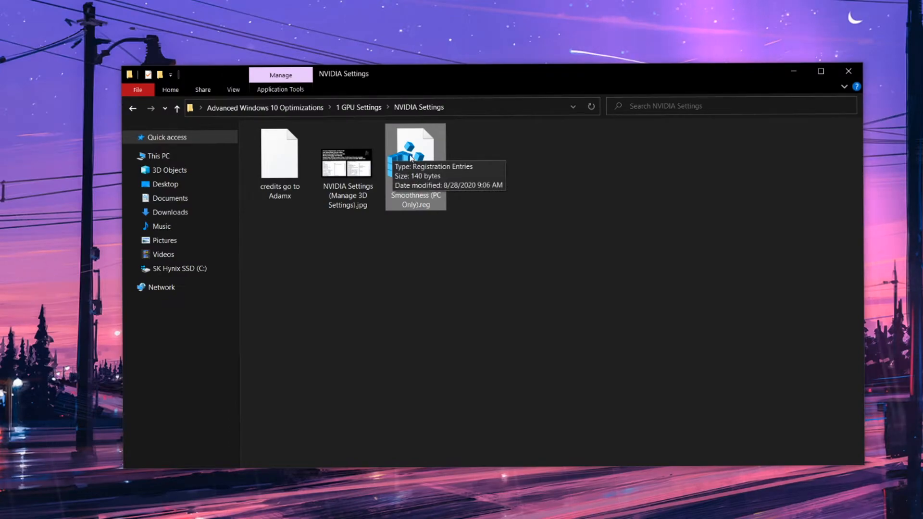
double_click(415, 147)
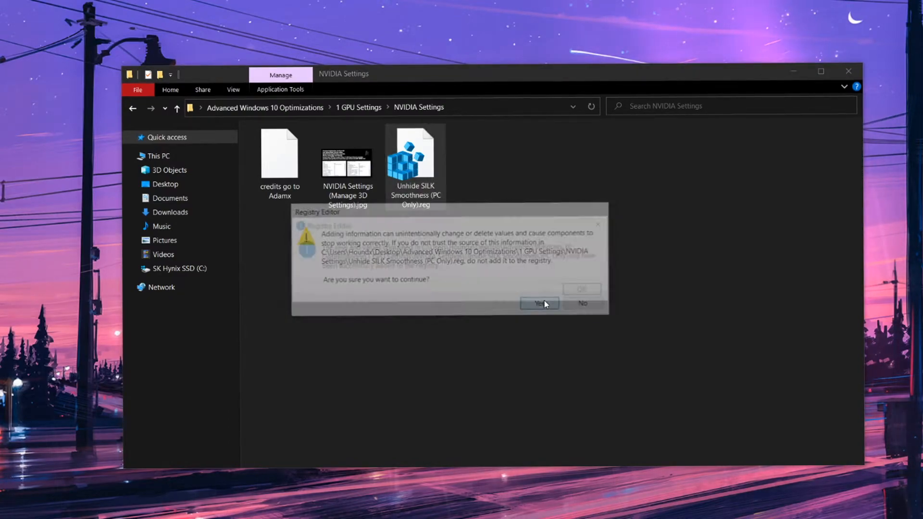
click(538, 304)
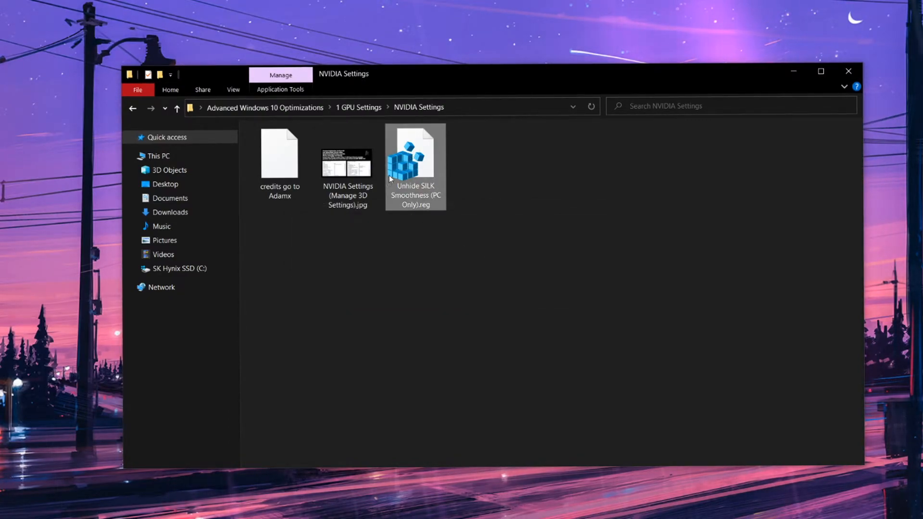
click(133, 108)
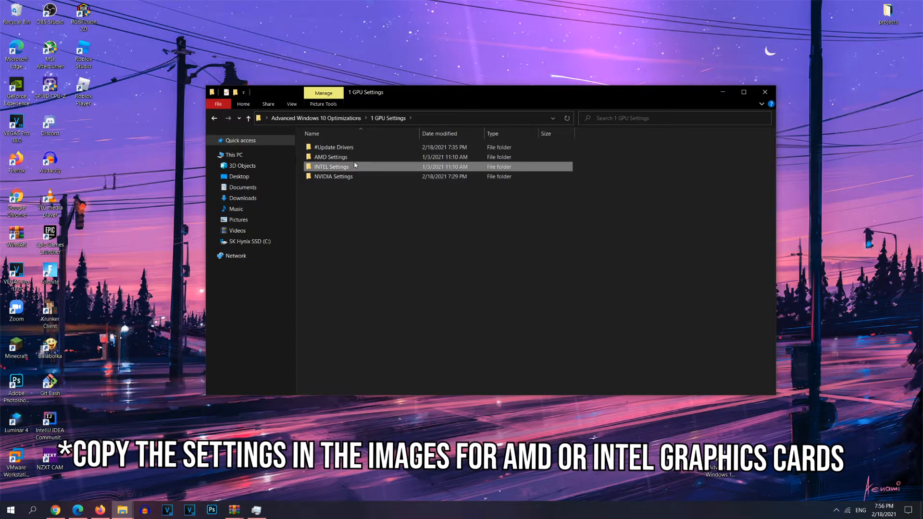
Enter the INTEL Settings folder on the way to the redistributables installer.
double_click(330, 156)
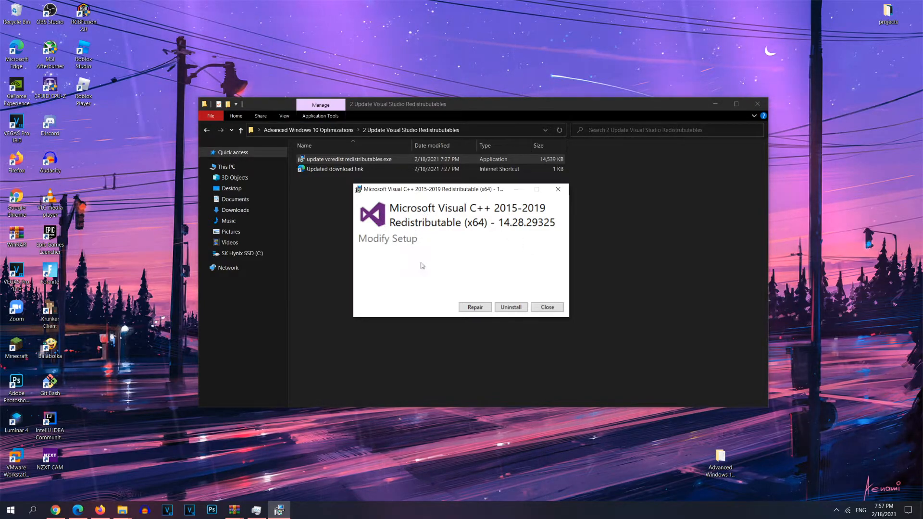
Close the Visual C++ 2015-2019 x64 Modify Setup window without changes.
click(546, 307)
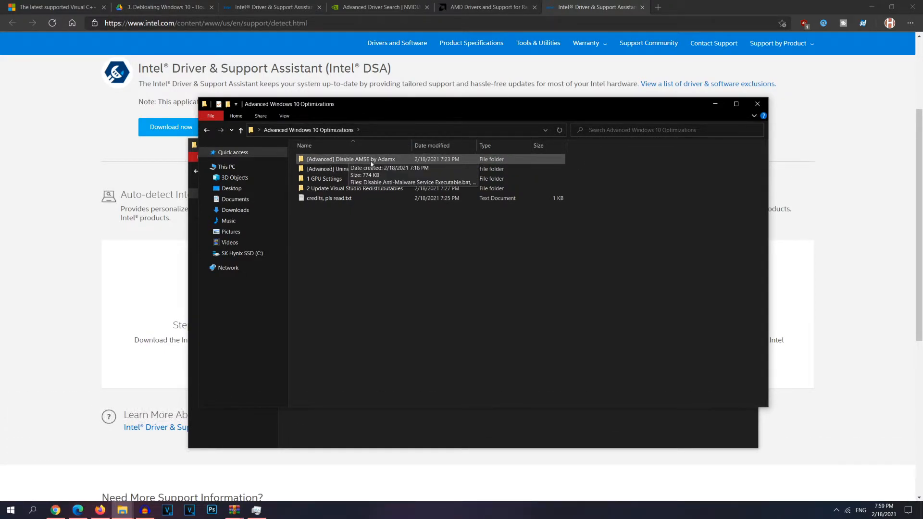
Enter the [Advanced] Disable AMSE by Adamx folder with its disable/re-enable scripts and PowerRun.
double_click(351, 158)
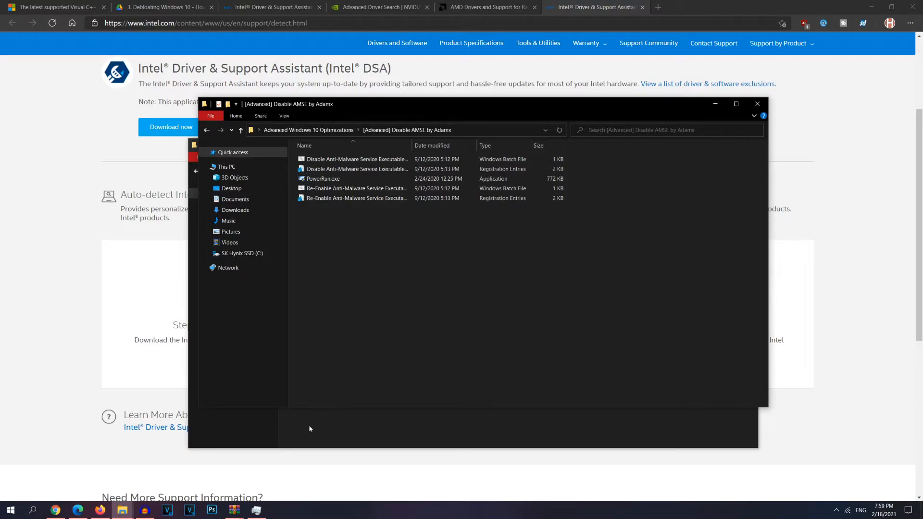
mouse_move(319, 424)
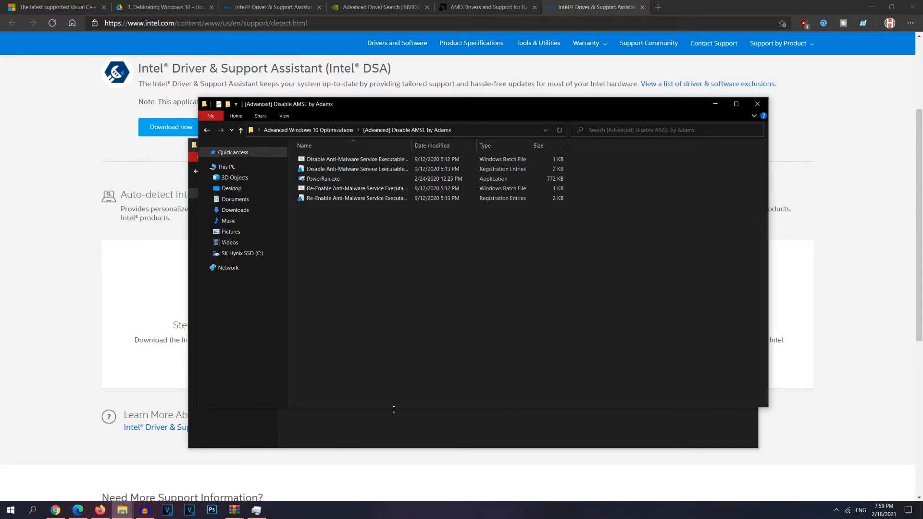
mouse_move(345, 271)
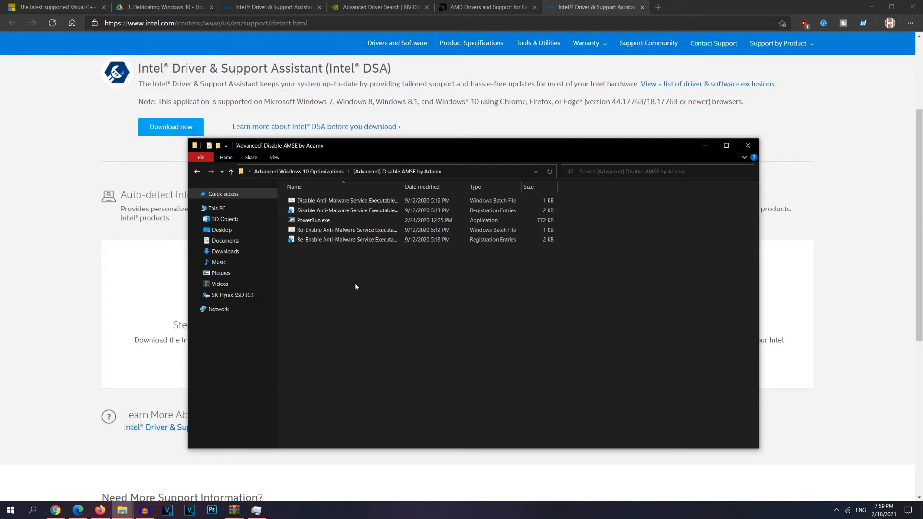
mouse_move(363, 277)
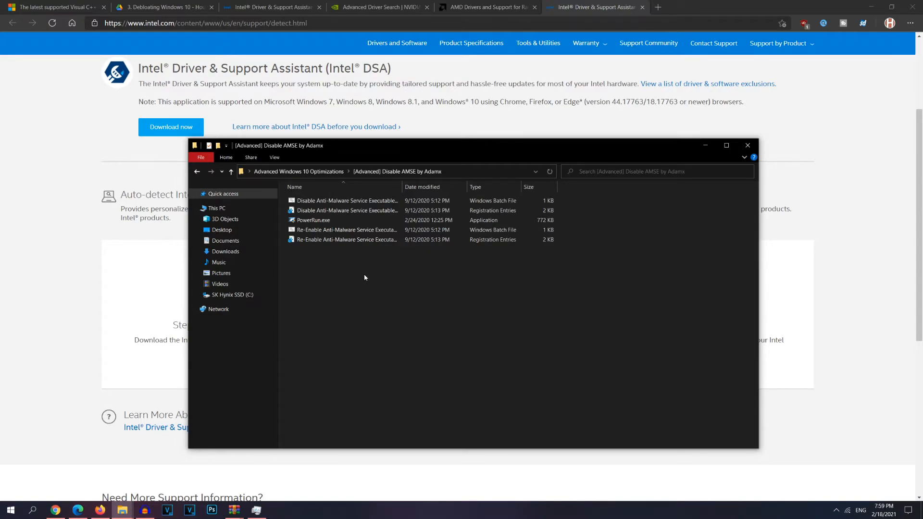
mouse_move(633, 308)
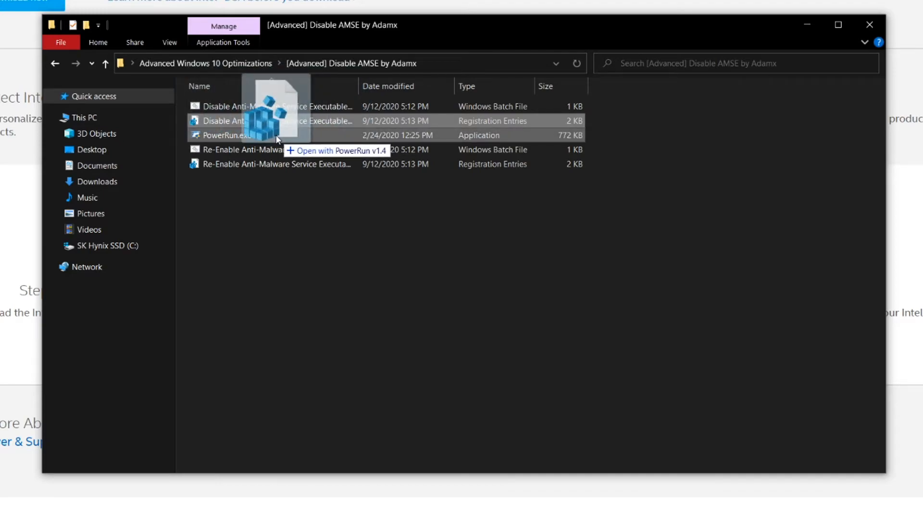
Import the Disable Anti-Malware Service Executable .reg file and acknowledge the success message.
double_click(247, 121)
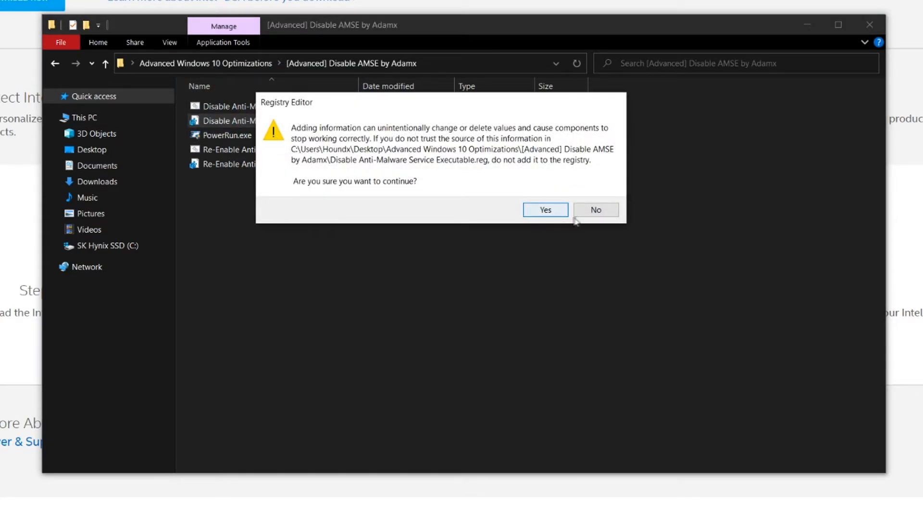
click(544, 210)
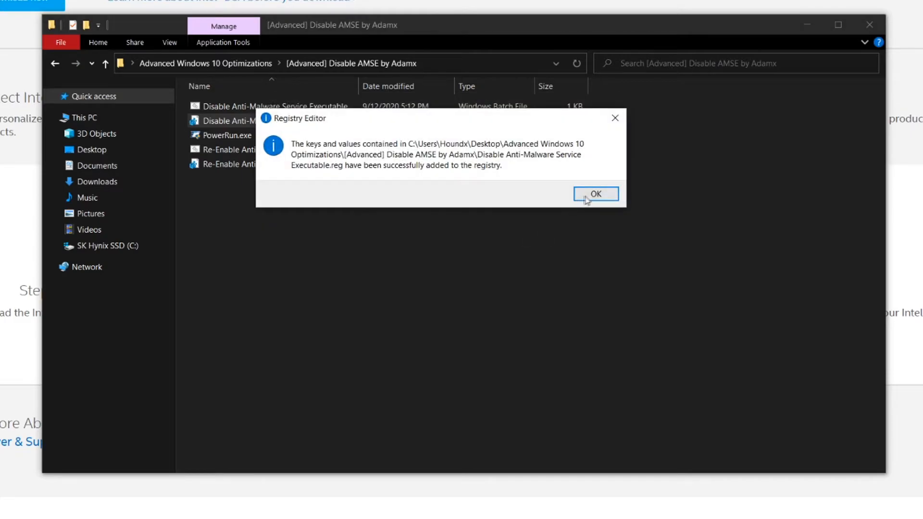
click(595, 194)
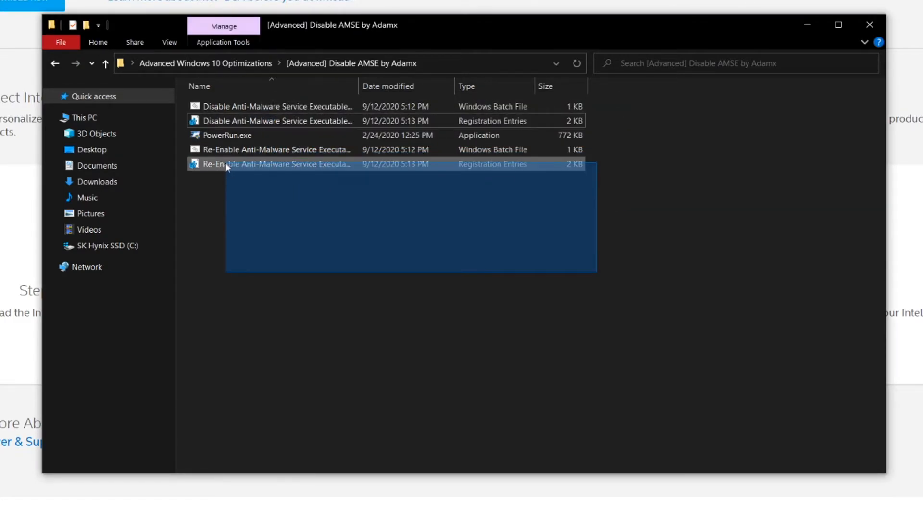
Launch the Re-Enable Anti-Malware .reg file and decline adding its entries.
click(271, 175)
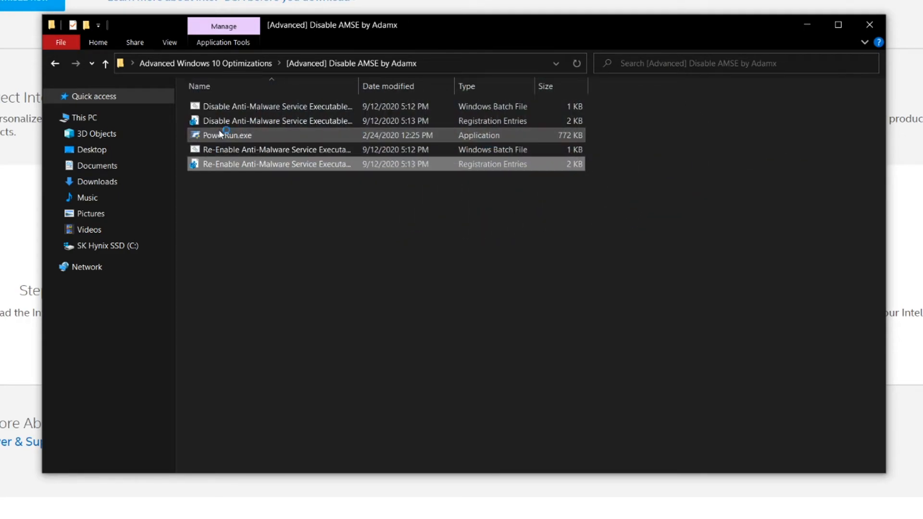
double_click(274, 164)
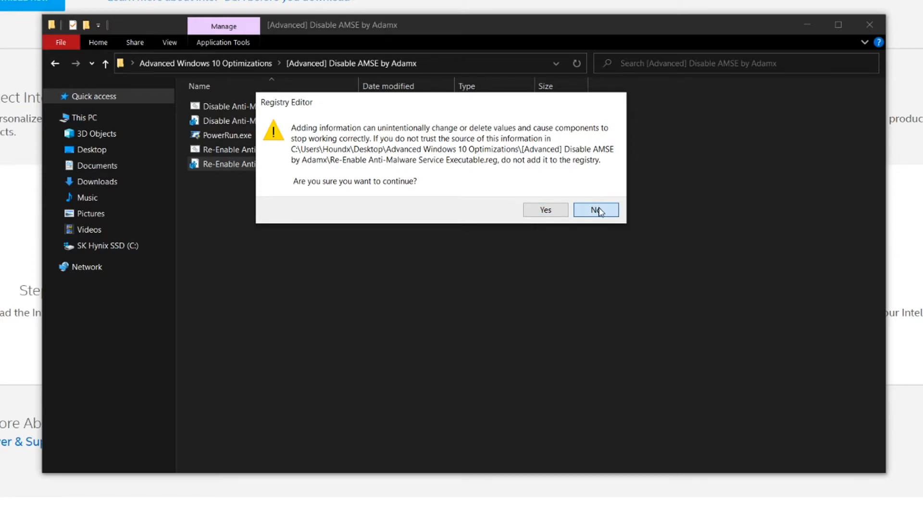
click(595, 210)
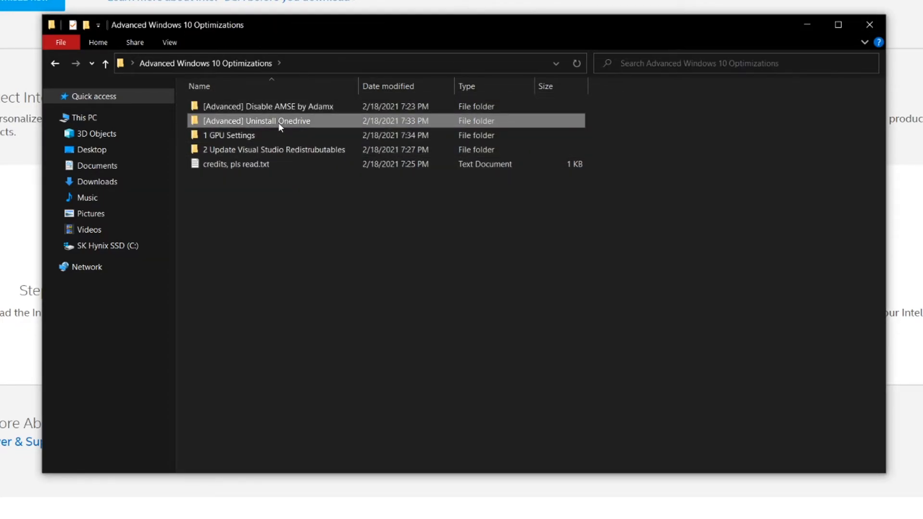
Enter [Advanced] Uninstall Onedrive and select uninstall onedrive.bat, dismissing its context menu.
double_click(256, 122)
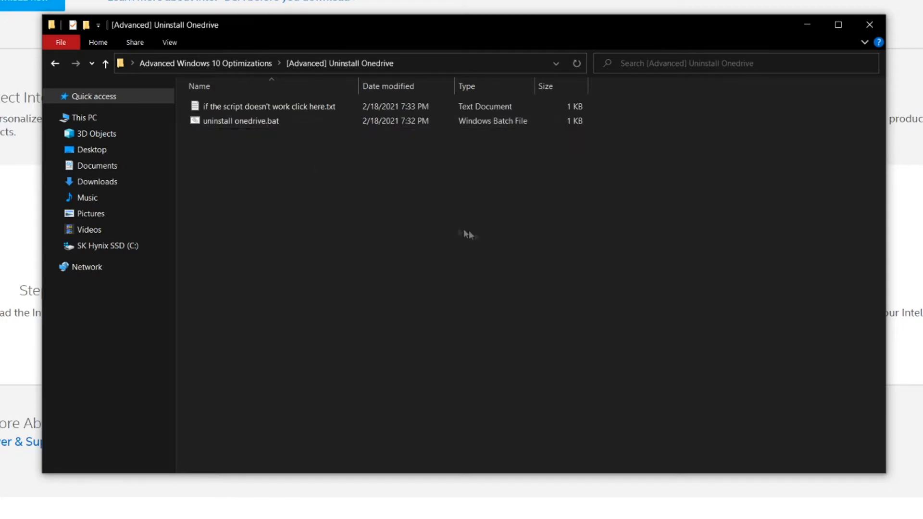
click(240, 121)
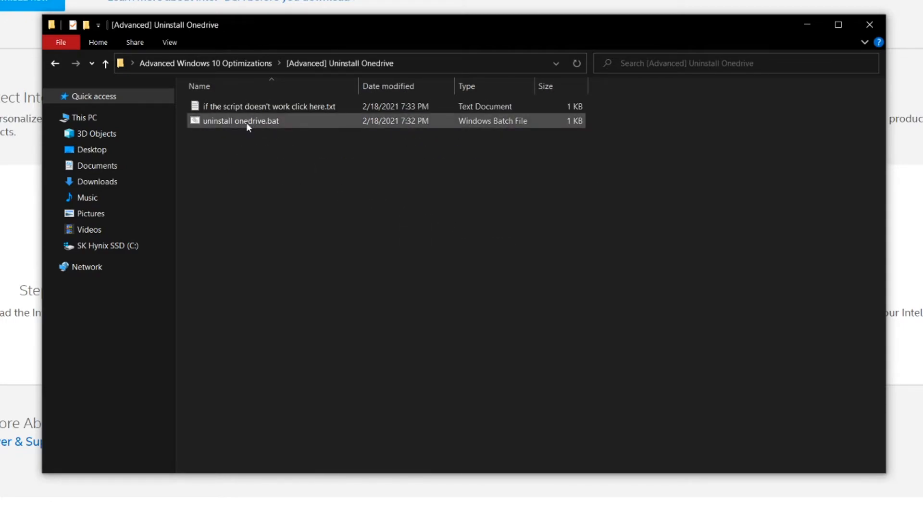
mouse_move(253, 124)
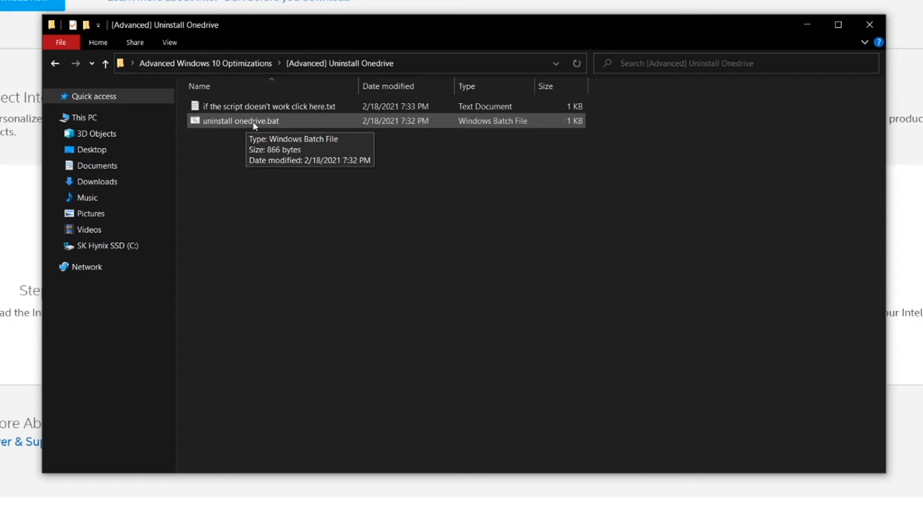
right_click(241, 121)
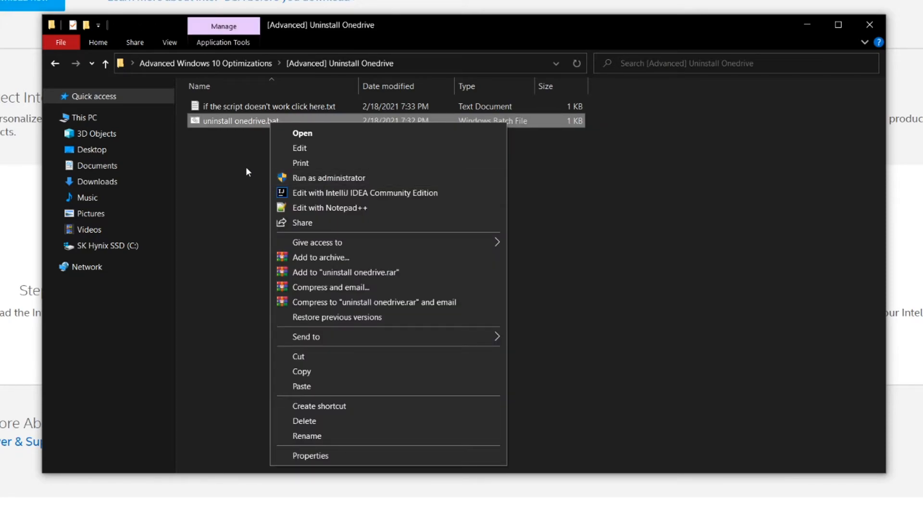
click(246, 172)
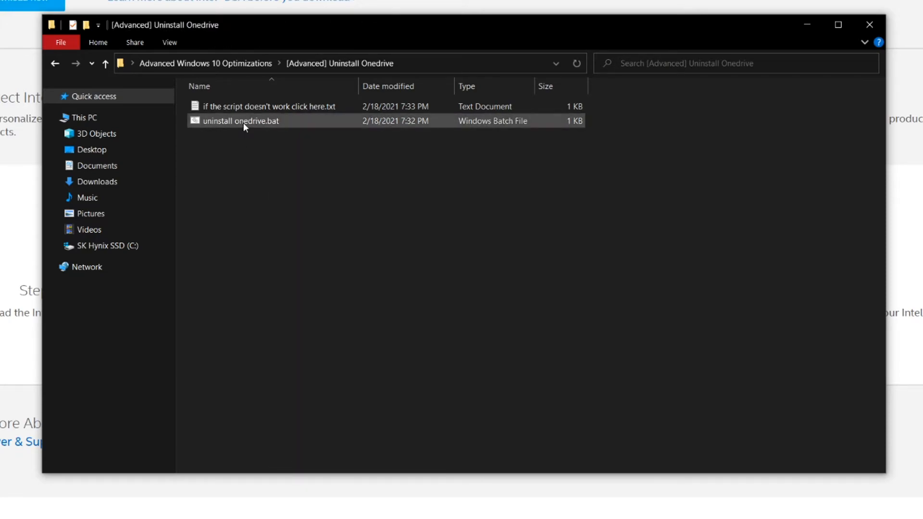
click(240, 121)
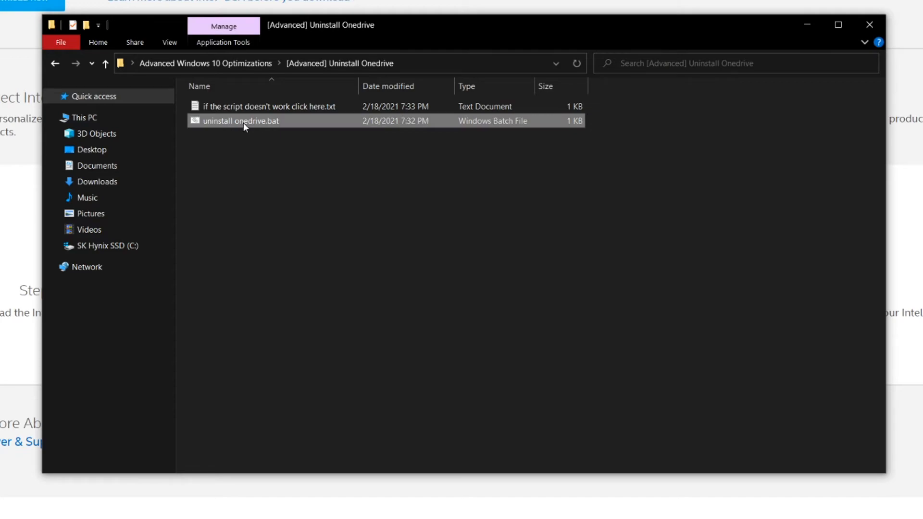
right_click(239, 122)
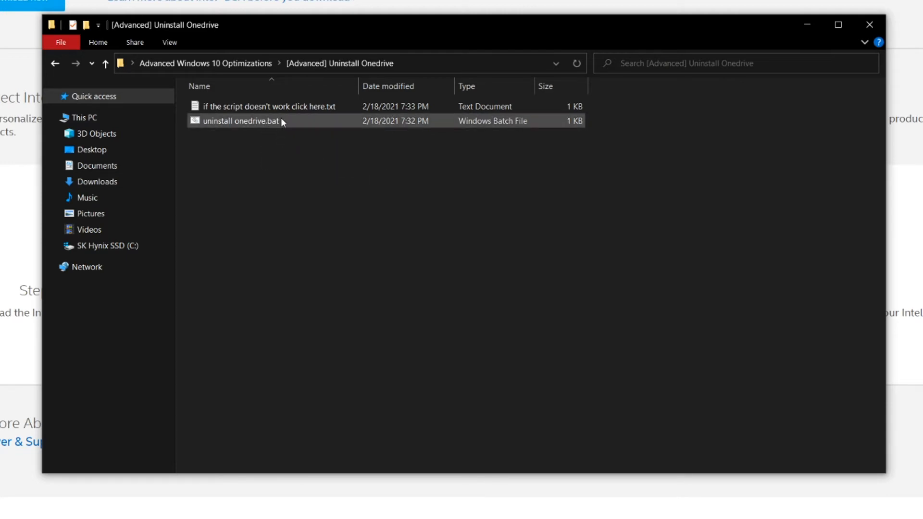
click(239, 122)
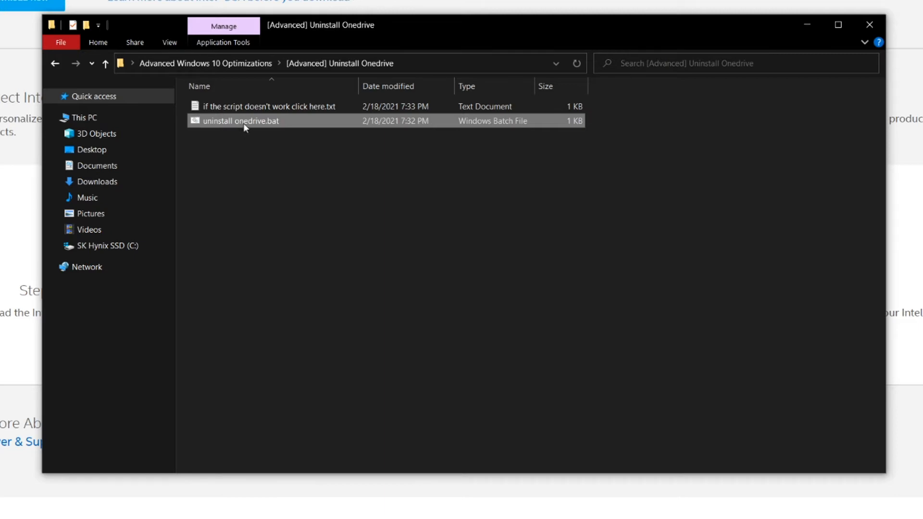
mouse_move(247, 121)
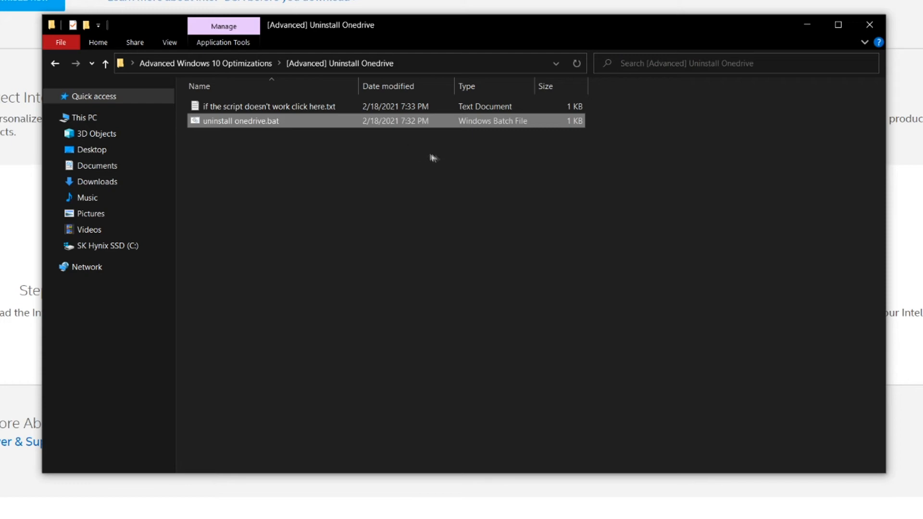
mouse_move(294, 136)
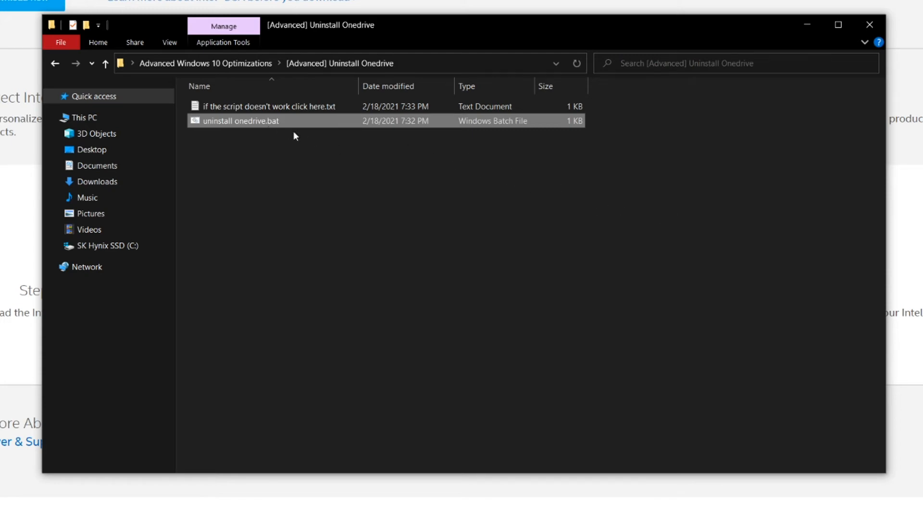
mouse_move(226, 125)
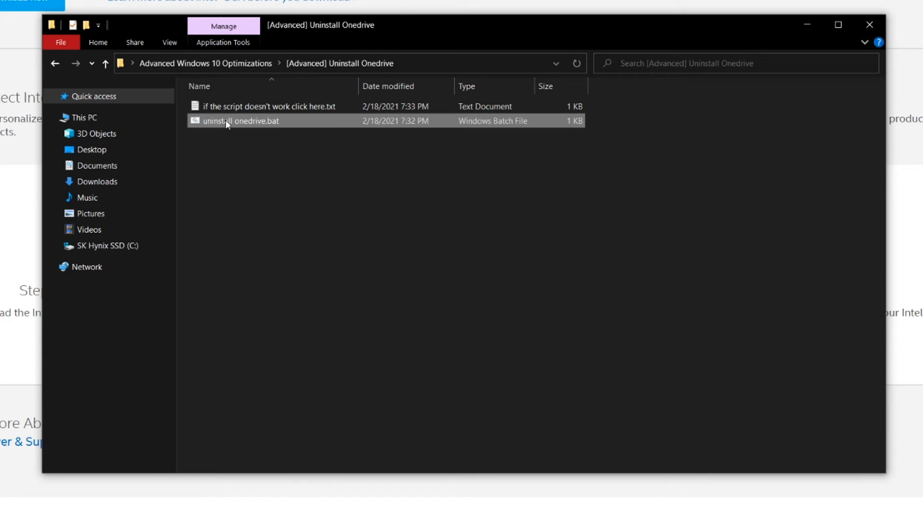
mouse_move(246, 125)
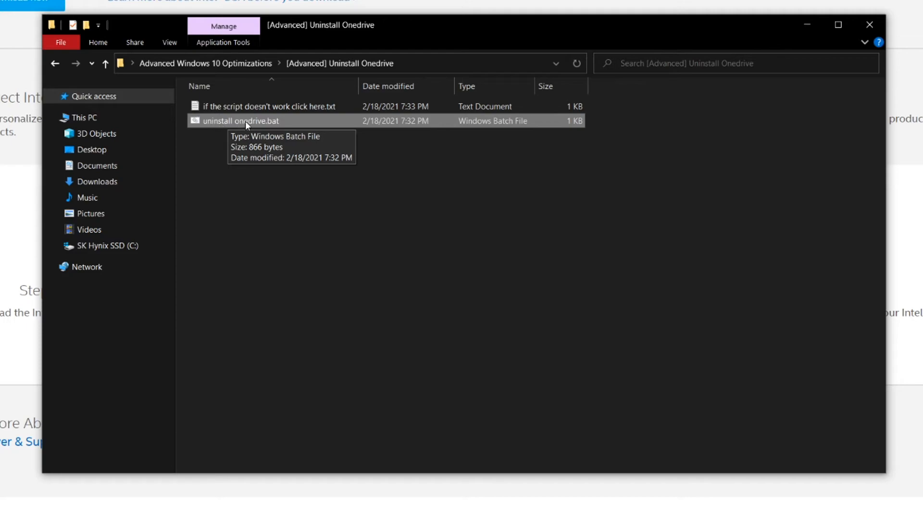
Run uninstall onedrive.bat as administrator from its context menu.
right_click(240, 121)
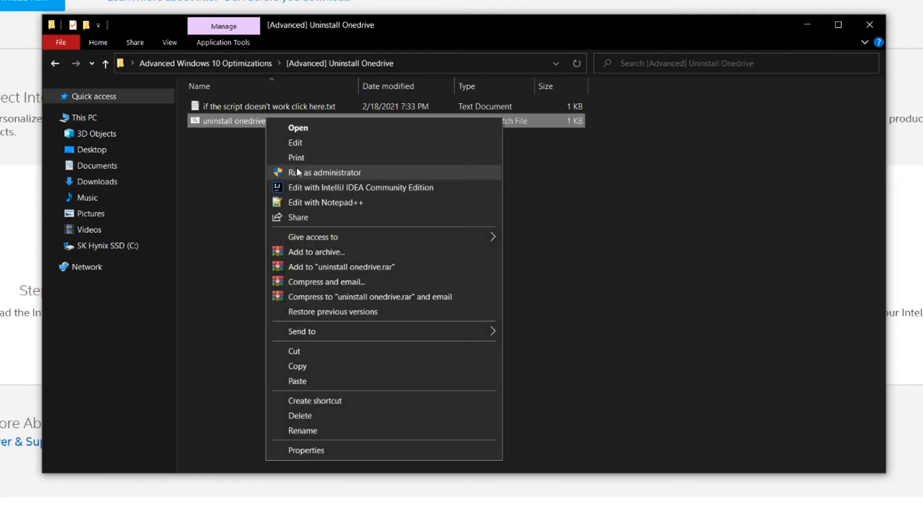
click(324, 172)
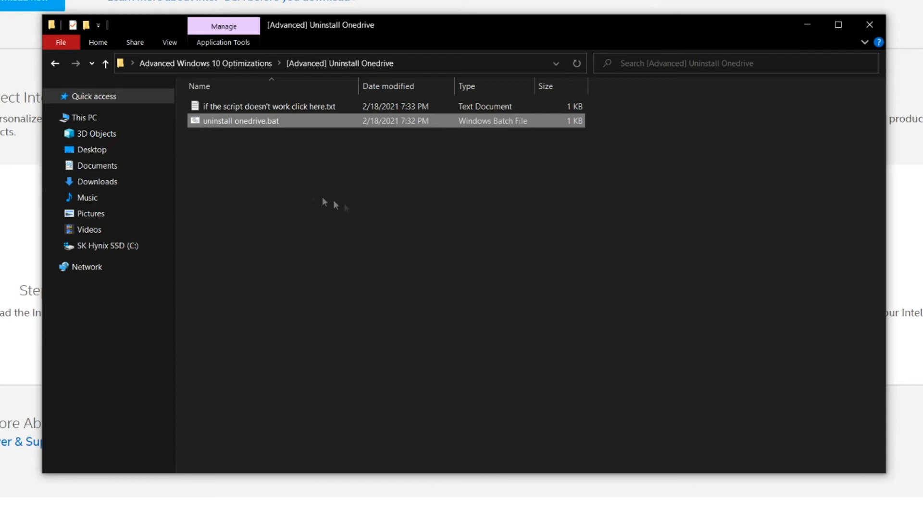
mouse_move(230, 137)
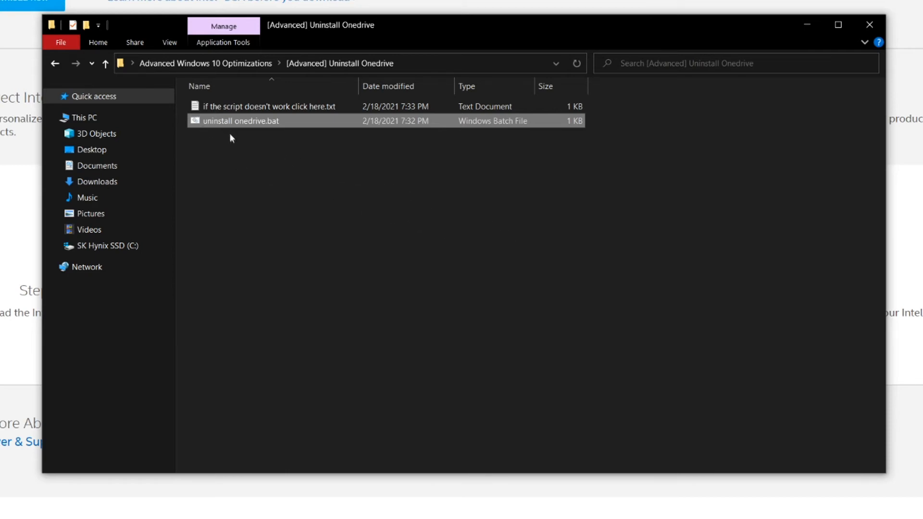
mouse_move(215, 128)
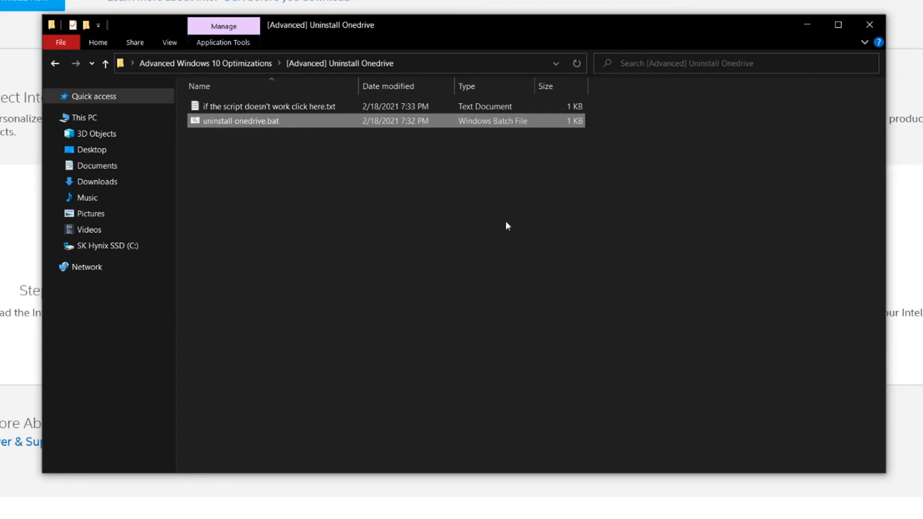
mouse_move(206, 132)
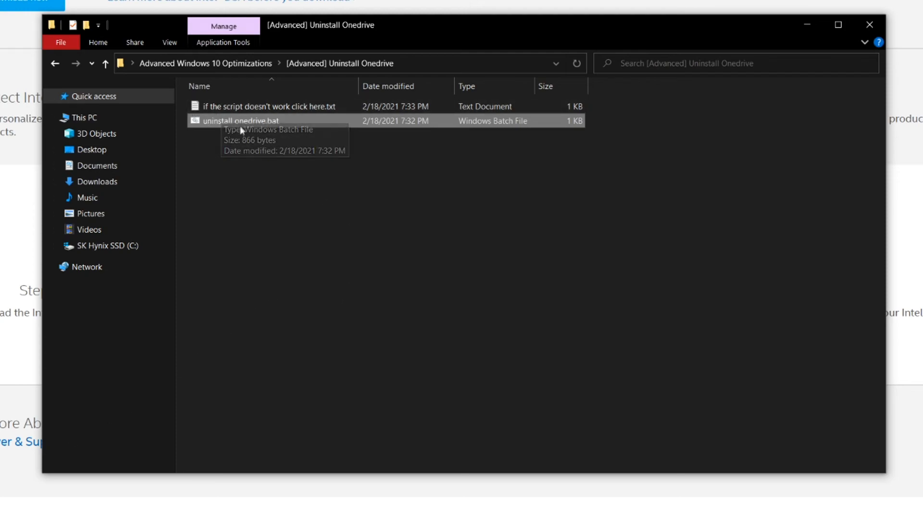
right_click(239, 121)
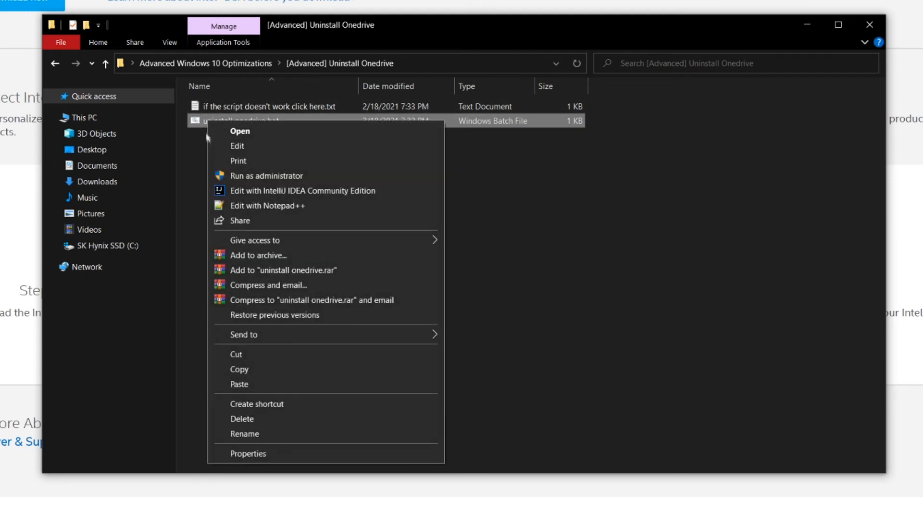